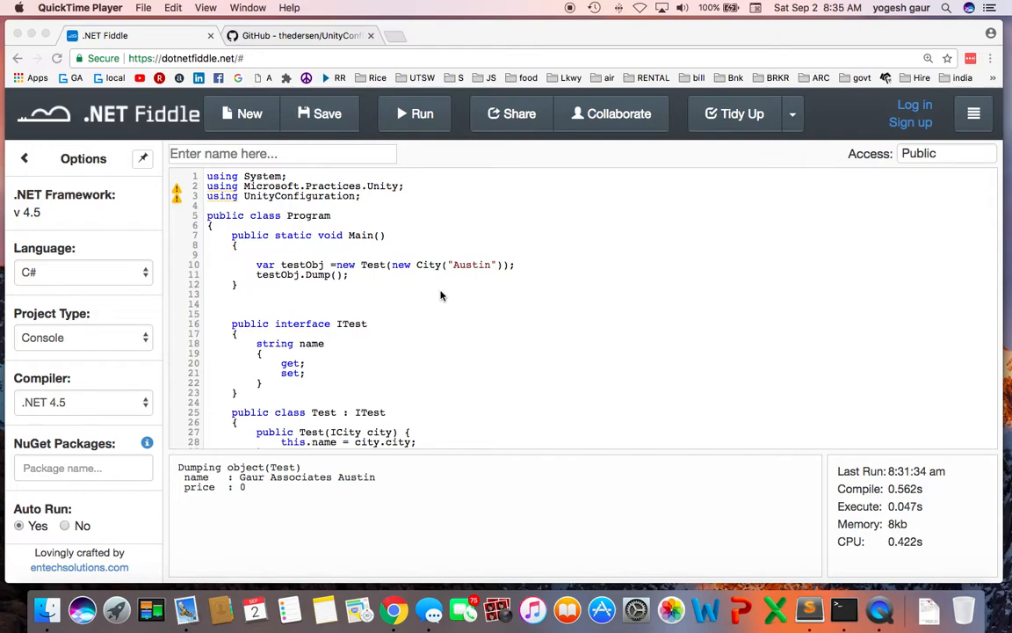
mouse_move(309, 267)
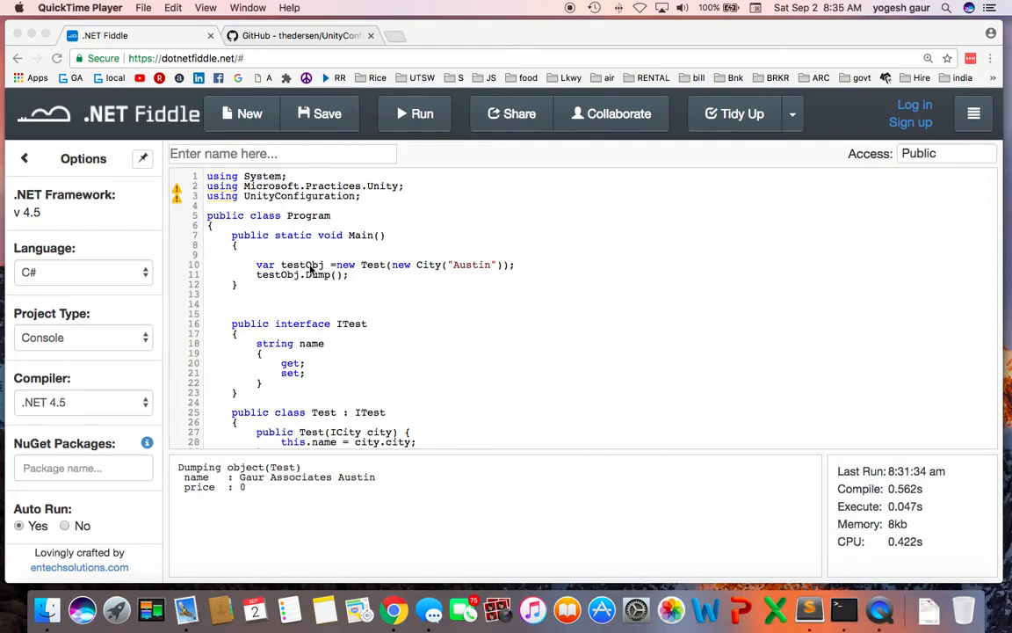
mouse_move(358, 271)
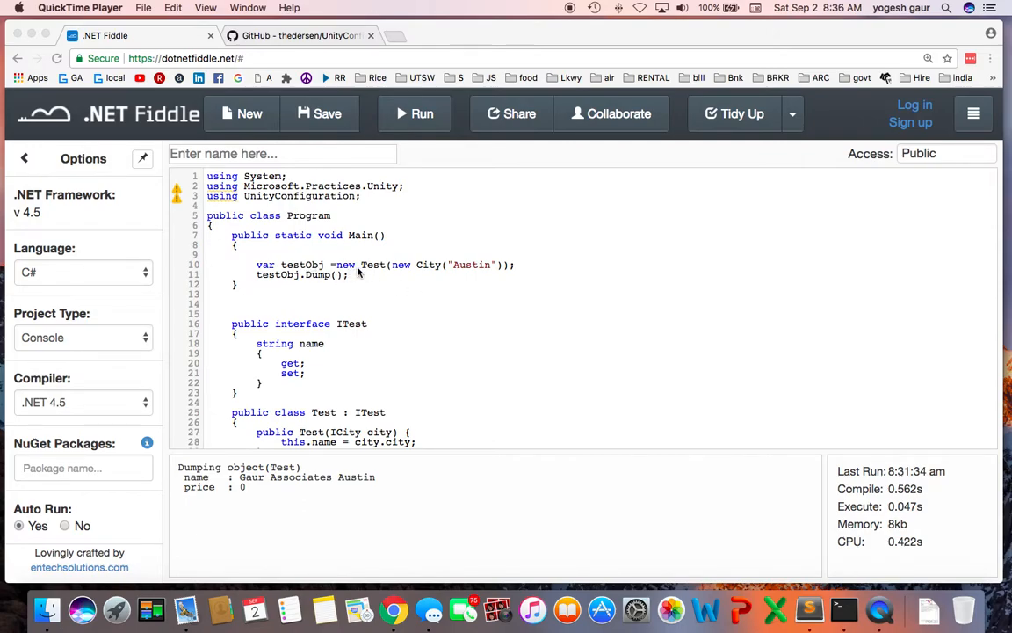
mouse_move(376, 271)
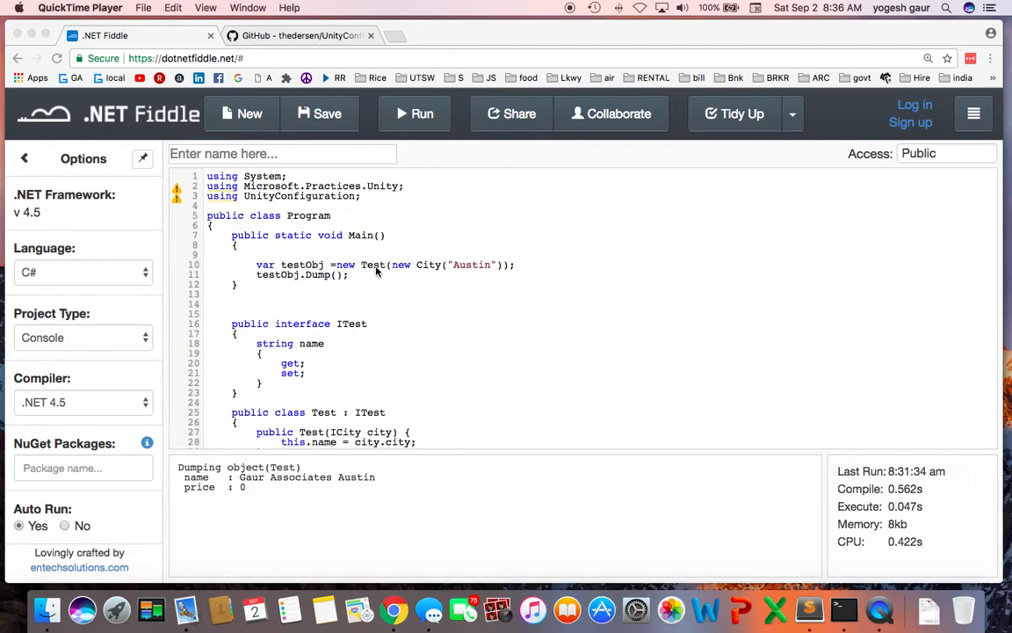
mouse_move(434, 274)
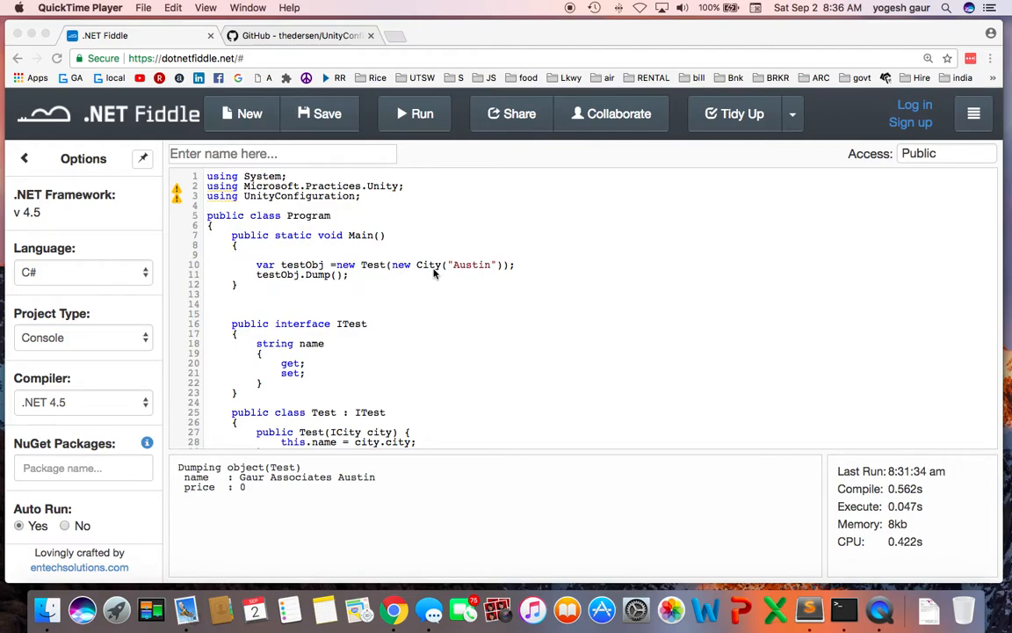
mouse_move(438, 274)
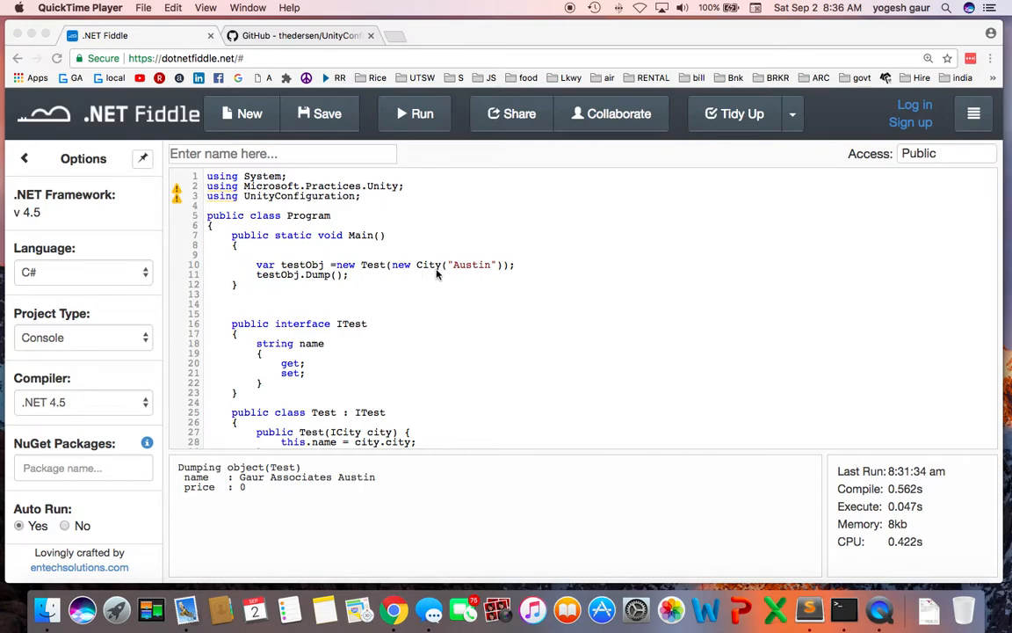
mouse_move(471, 271)
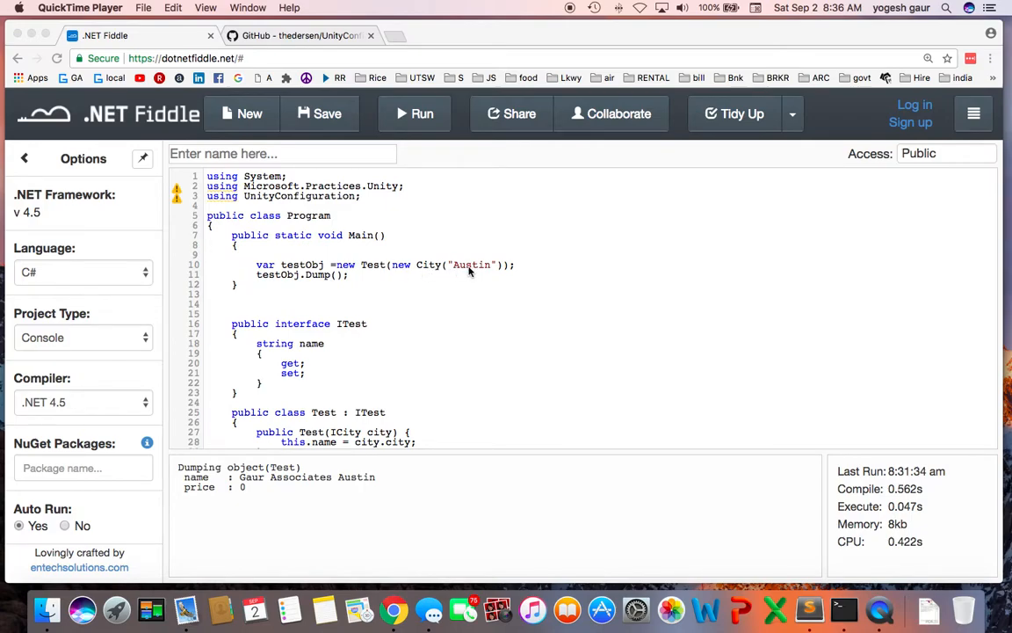
mouse_move(439, 270)
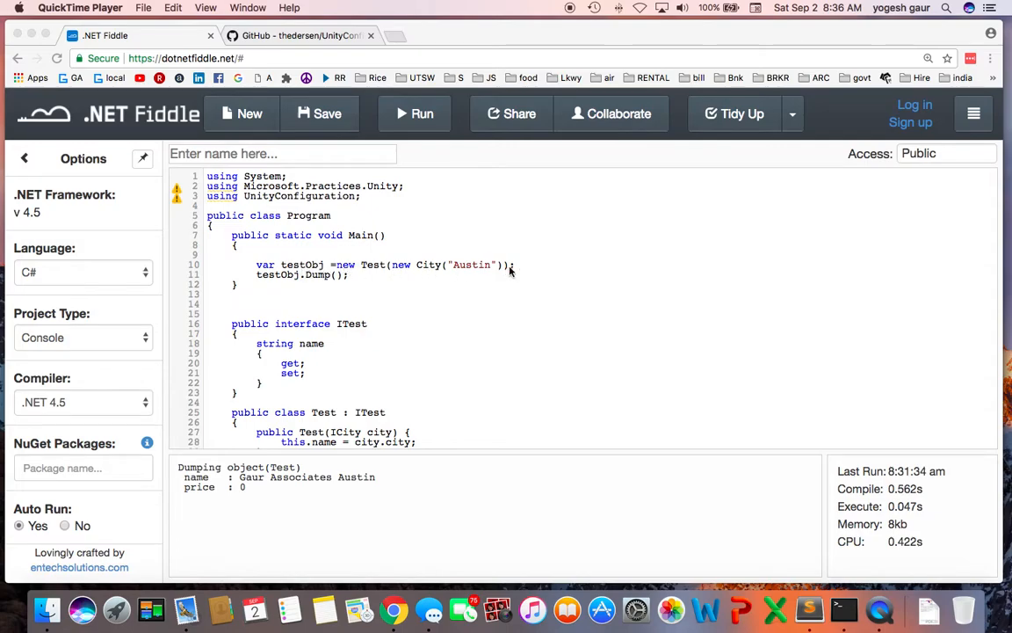
mouse_move(378, 321)
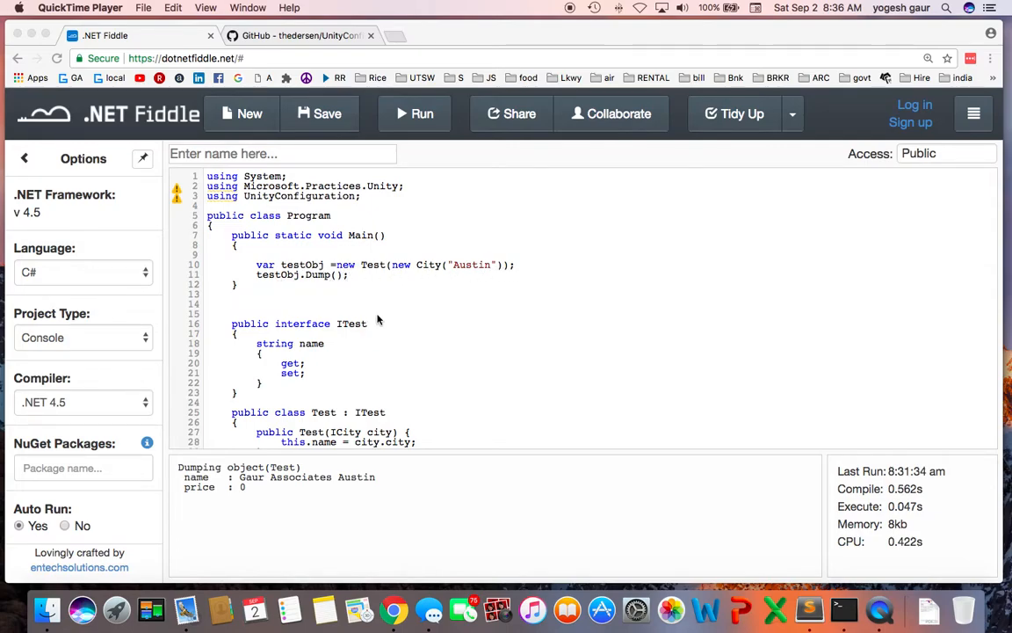
mouse_move(239, 486)
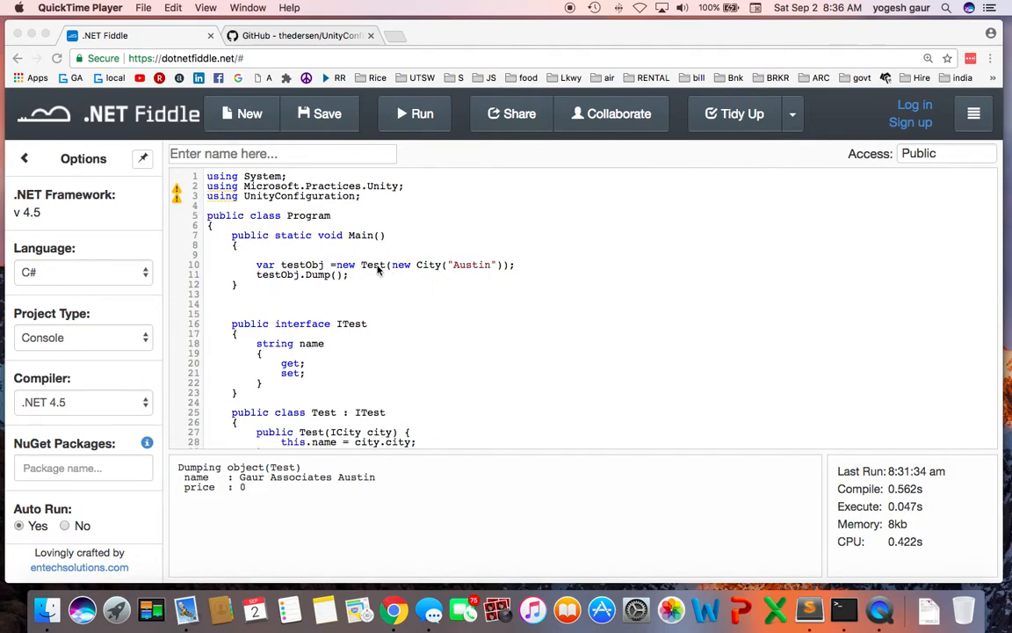
Copy the whole Unity container setup from tmp.cs and return to the fiddle in Chrome.
scroll("down", 3)
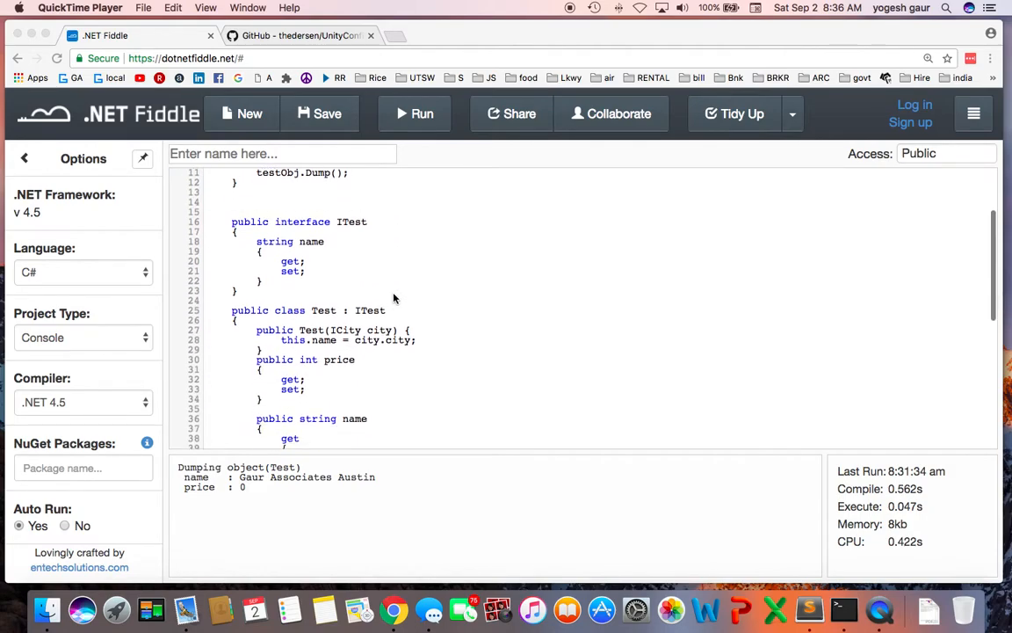
scroll("down", 3)
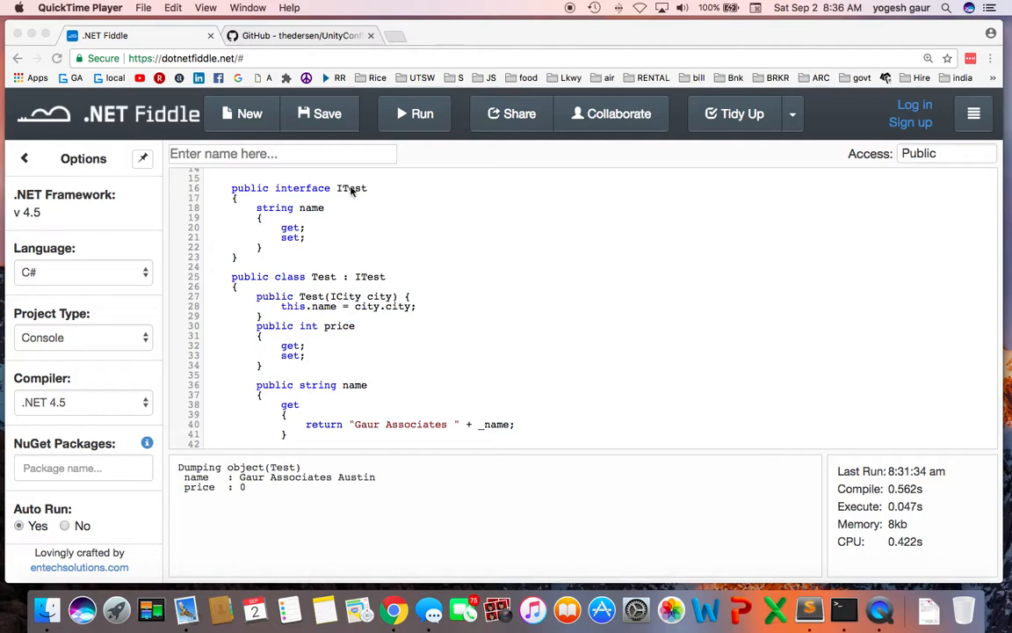
mouse_move(310, 209)
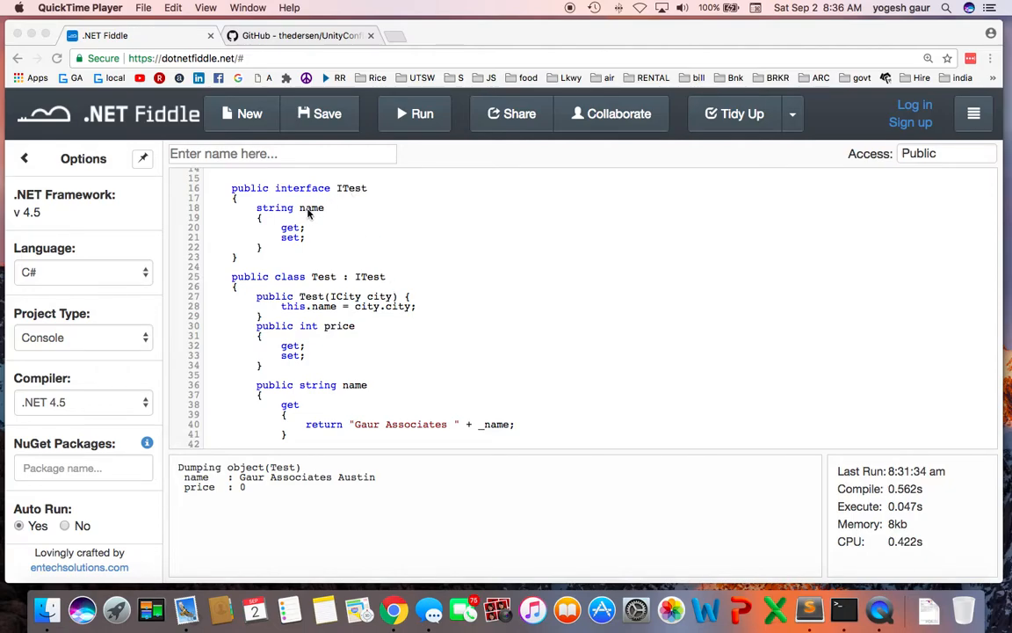
scroll("down", 3)
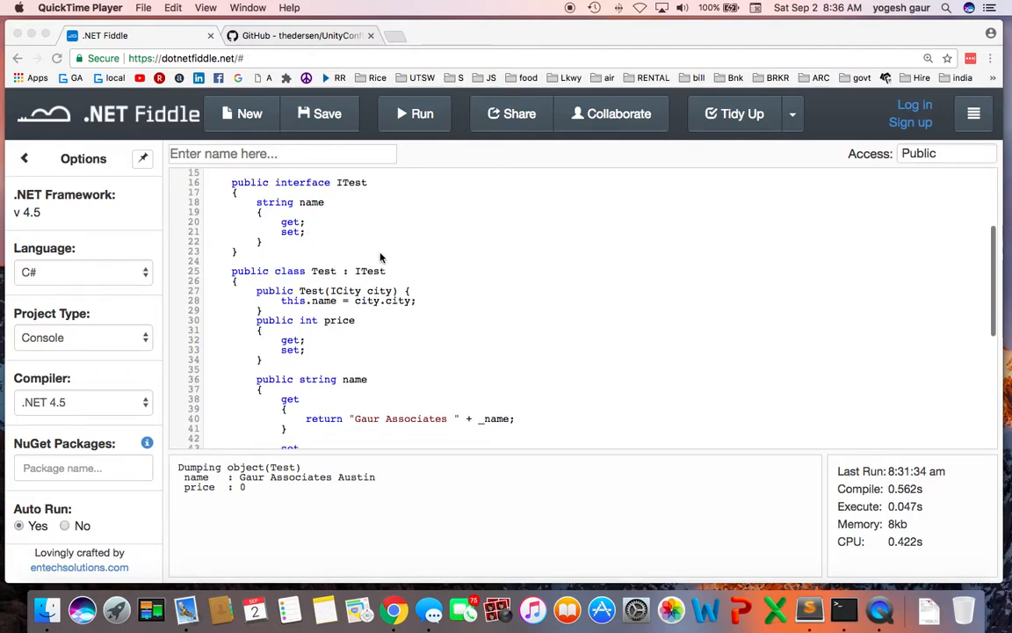
scroll("down", 3)
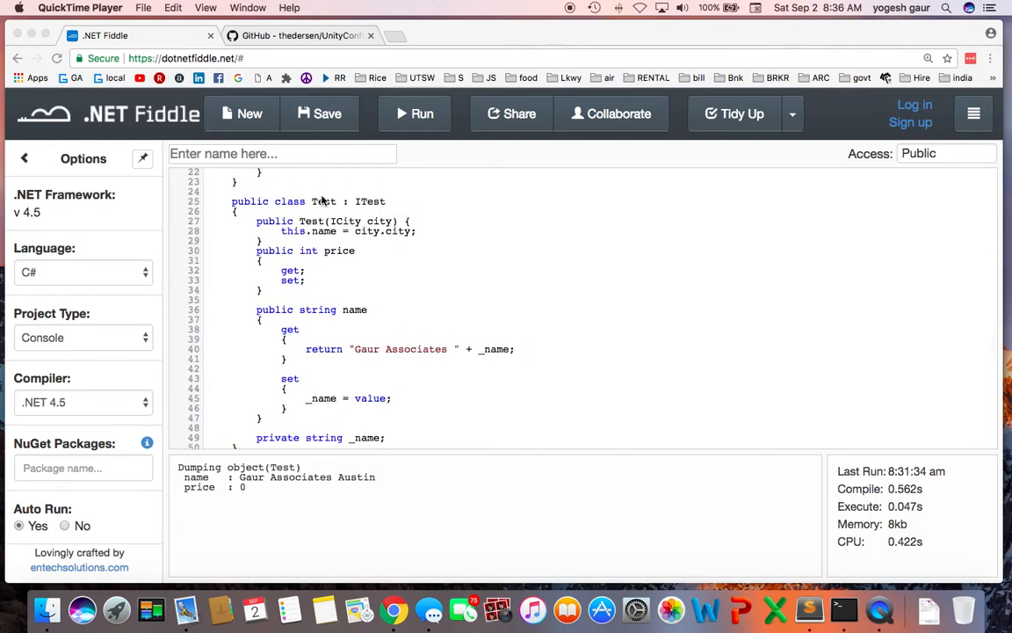
mouse_move(350, 260)
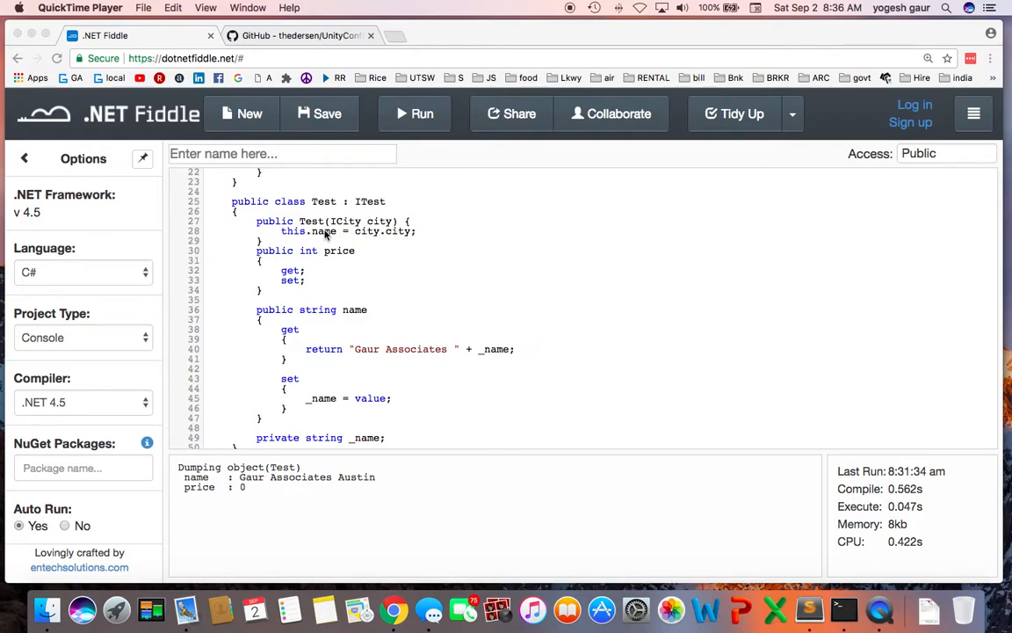
scroll("down", 3)
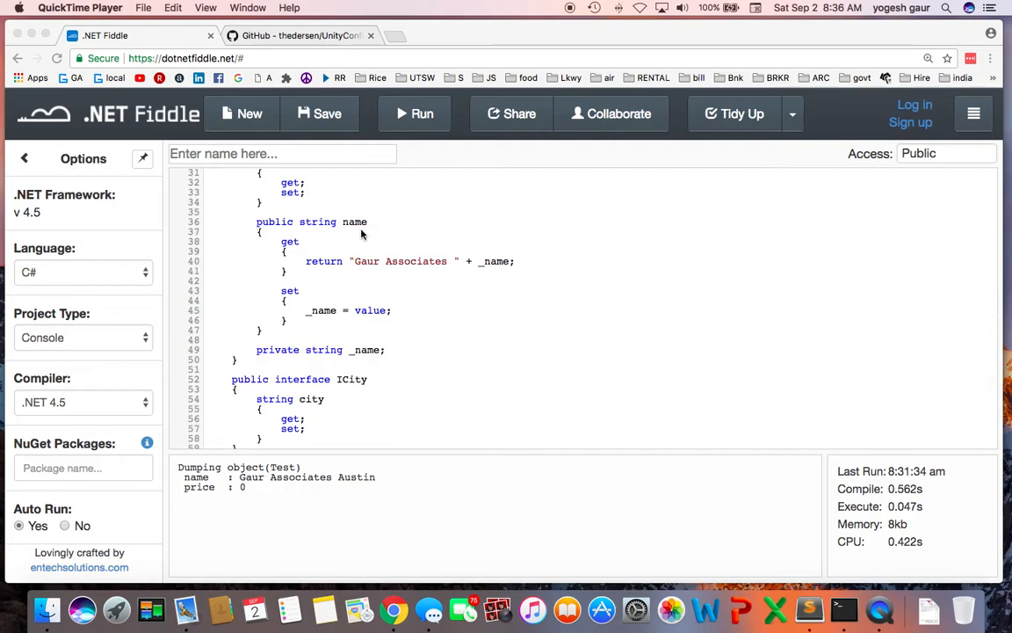
mouse_move(502, 267)
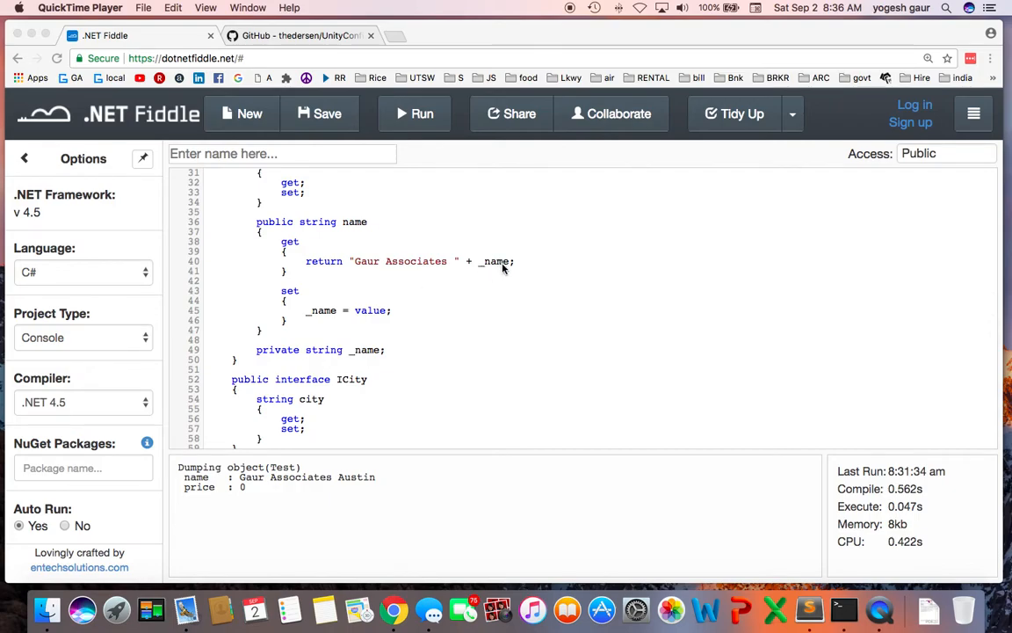
mouse_move(457, 267)
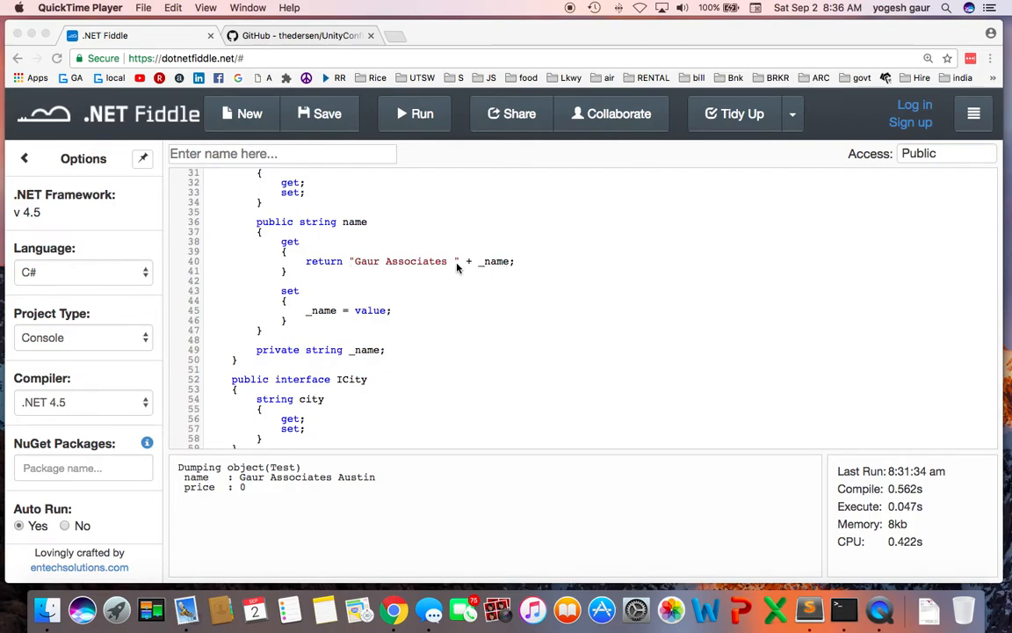
mouse_move(250, 497)
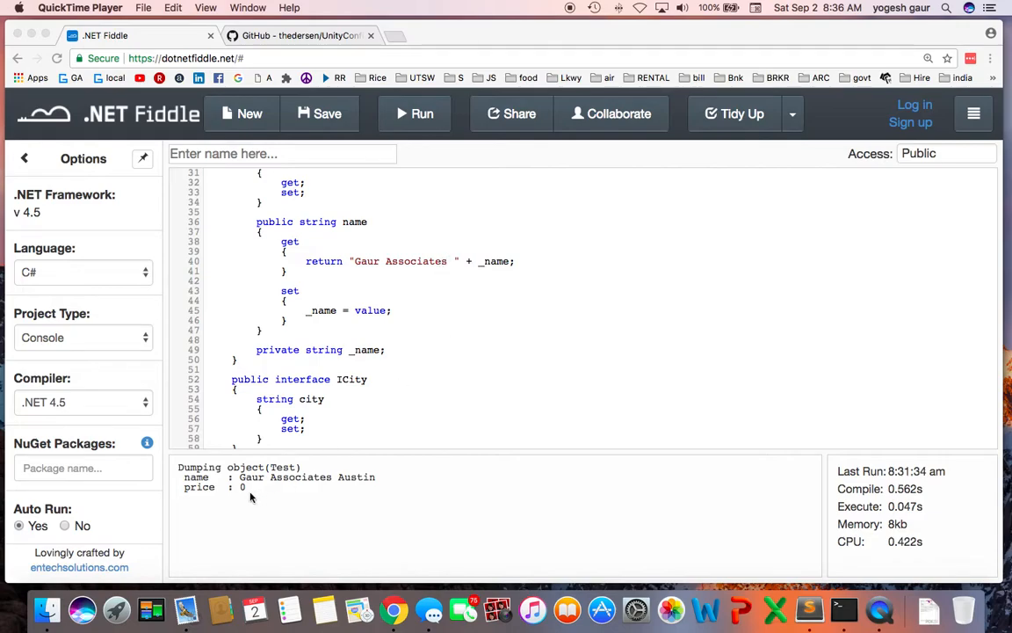
mouse_move(283, 380)
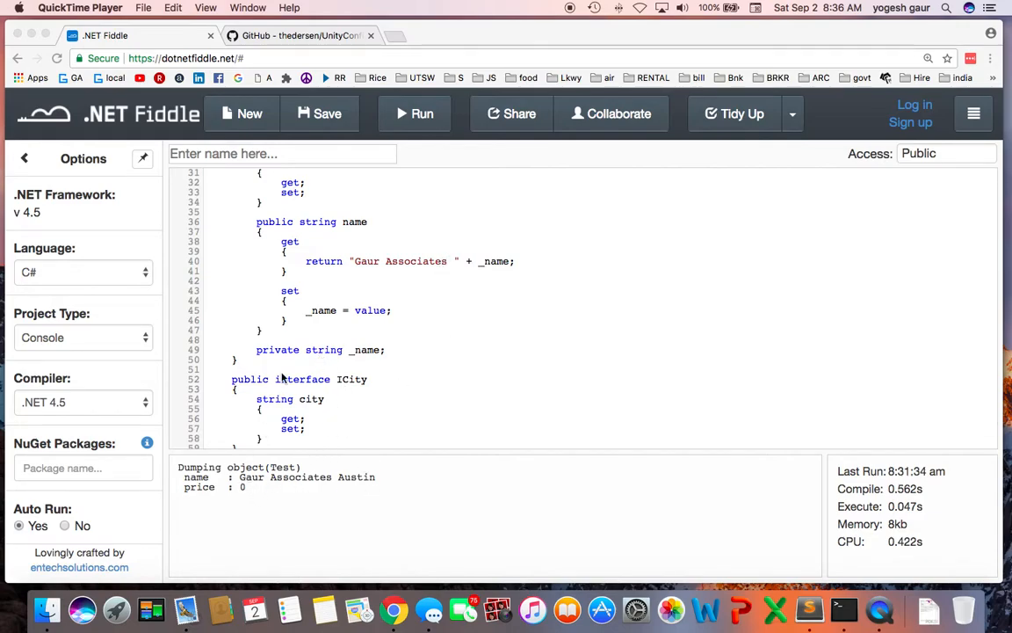
scroll("down", 3)
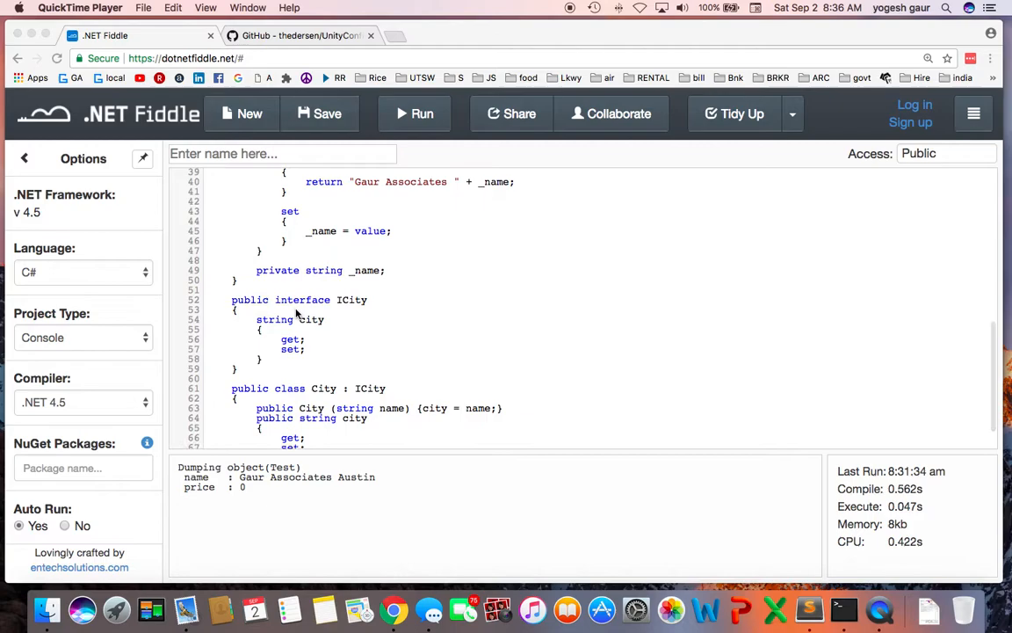
scroll("down", 3)
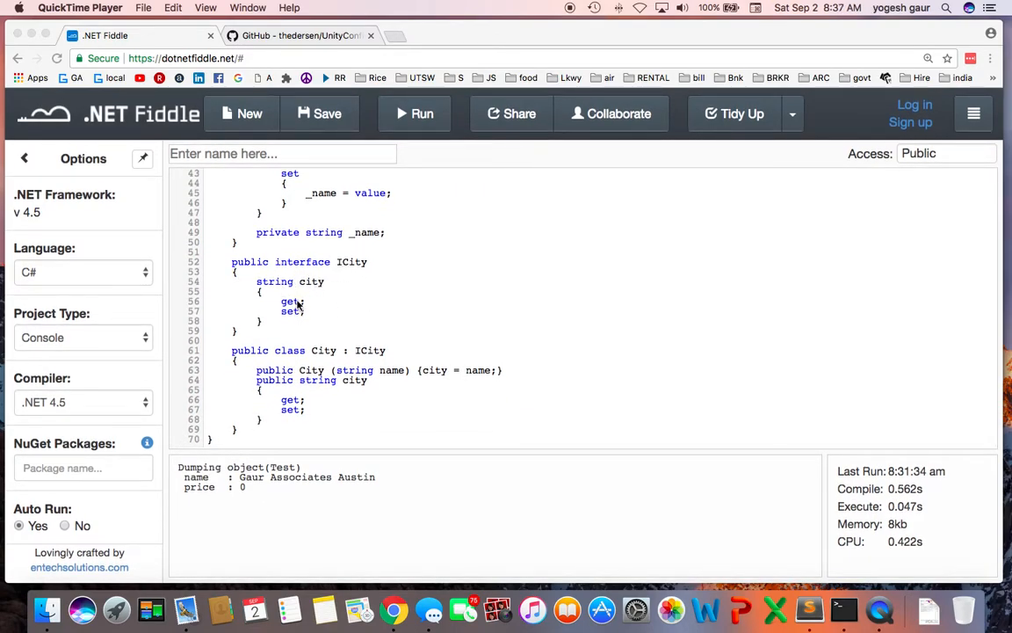
mouse_move(386, 341)
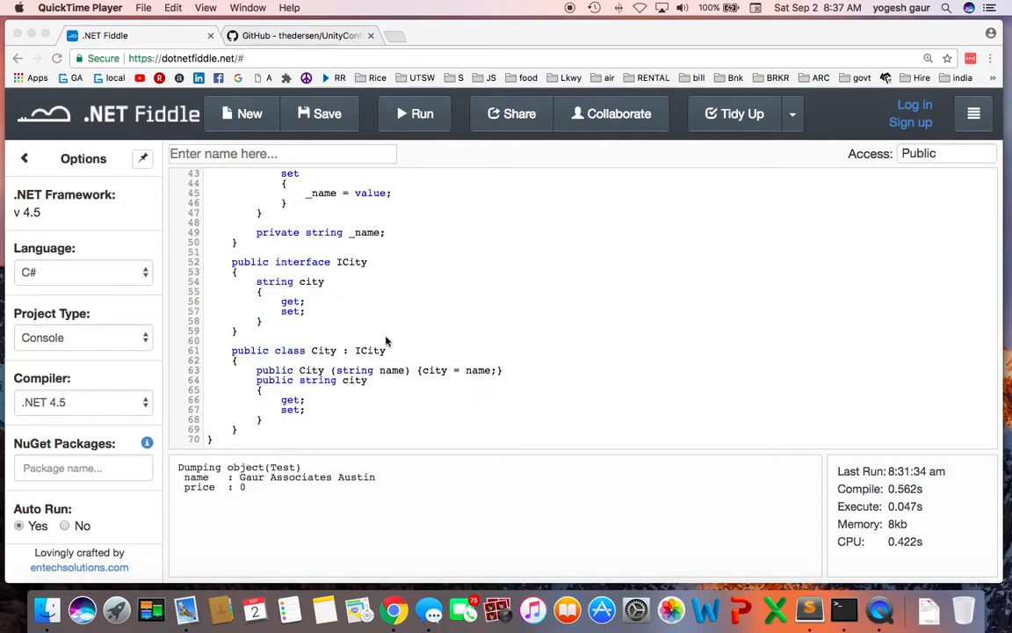
mouse_move(358, 379)
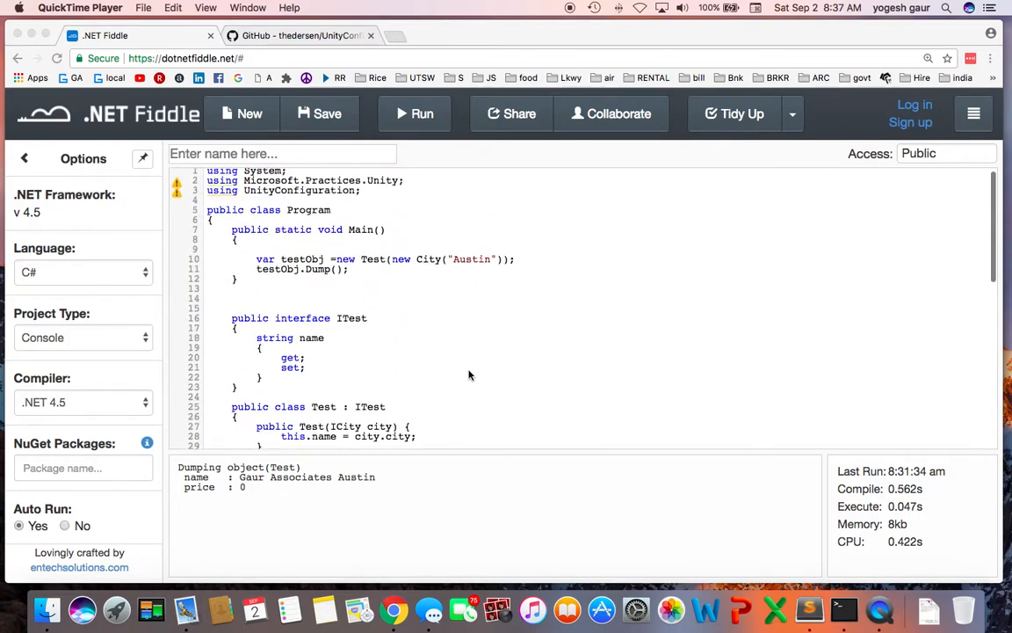
scroll("down", 3)
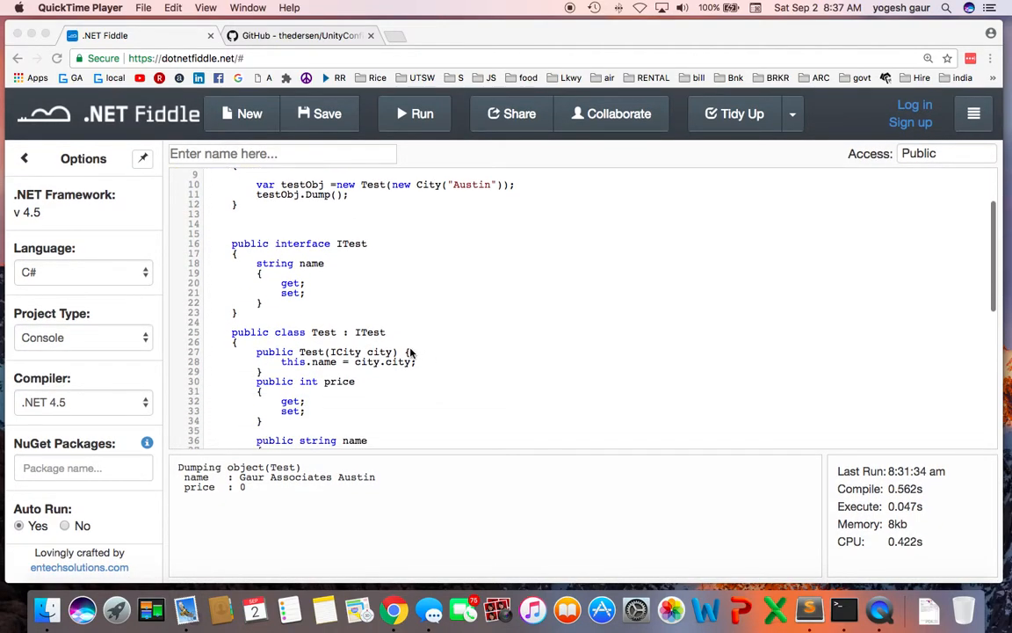
scroll("down", 3)
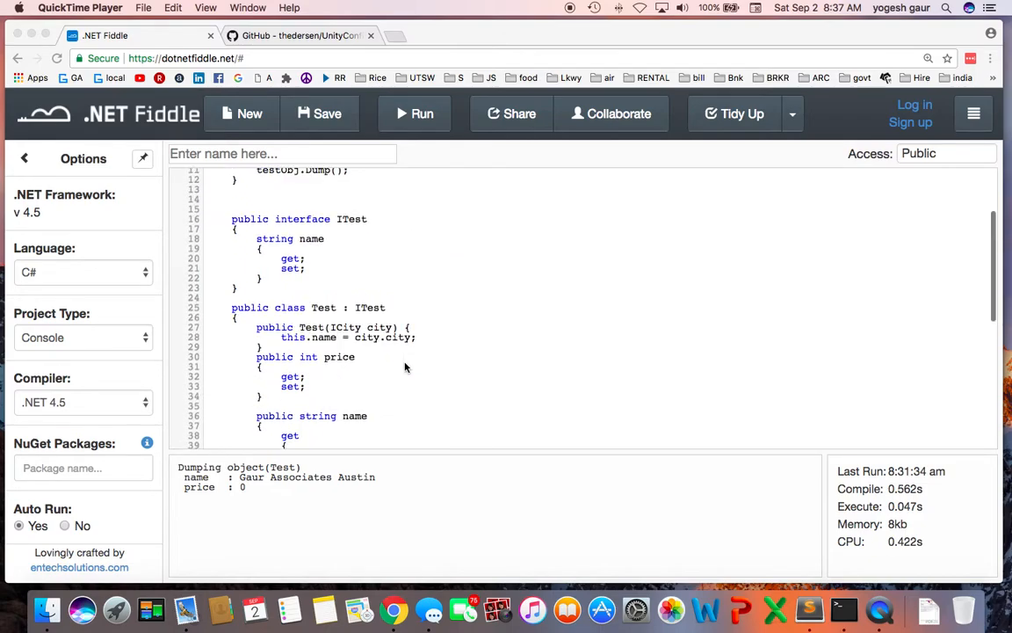
scroll("down", 3)
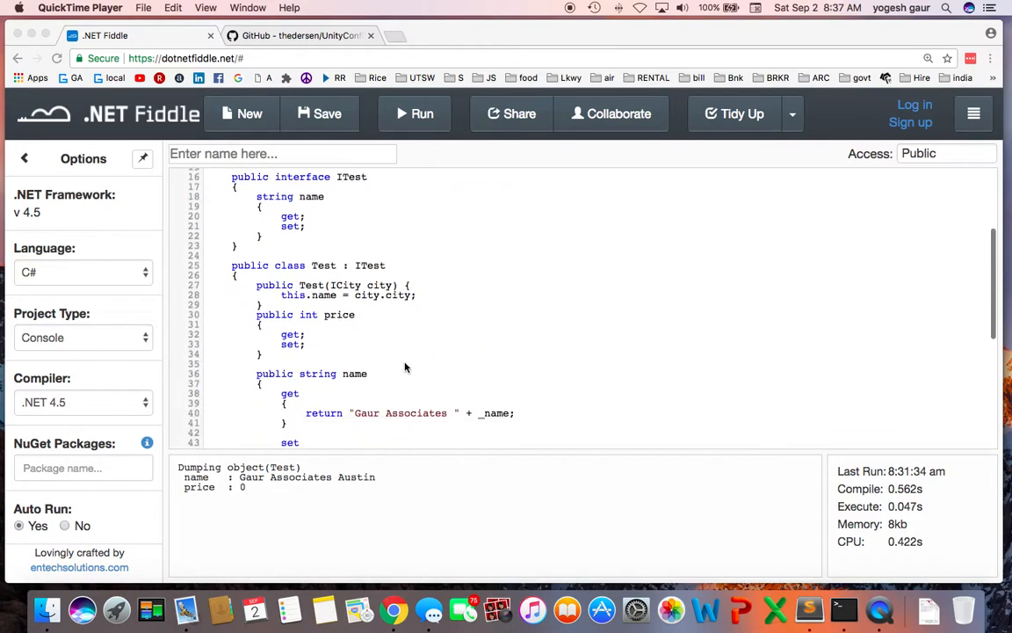
scroll("down", 3)
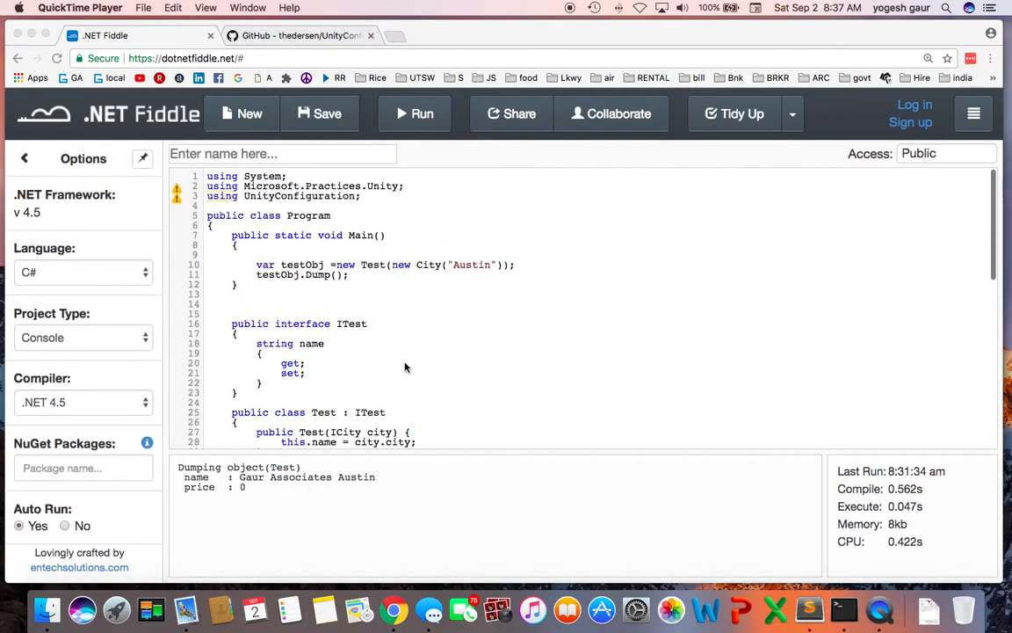
mouse_move(464, 264)
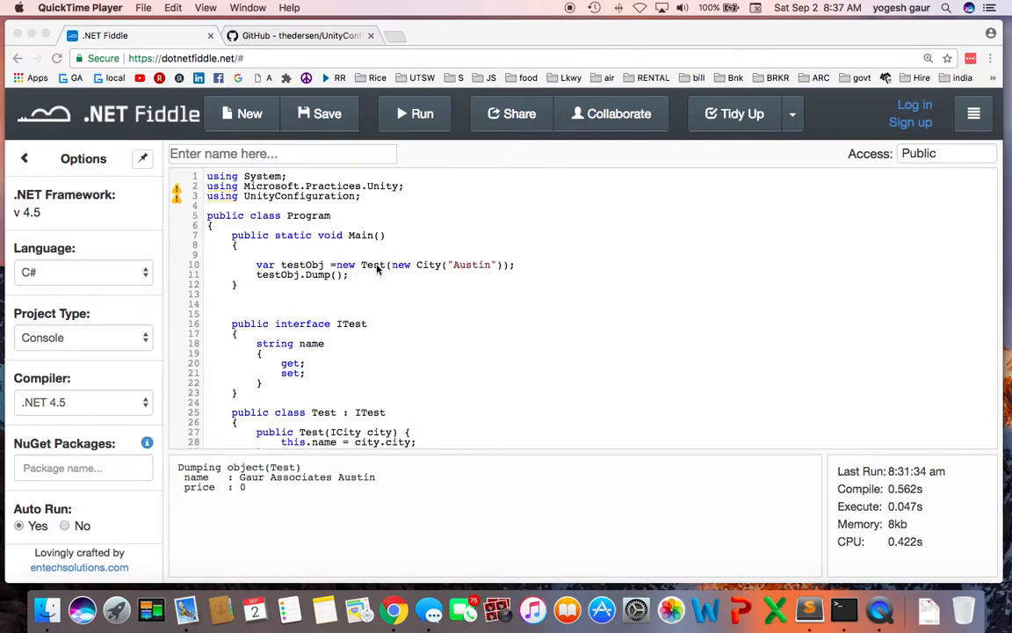
mouse_move(538, 267)
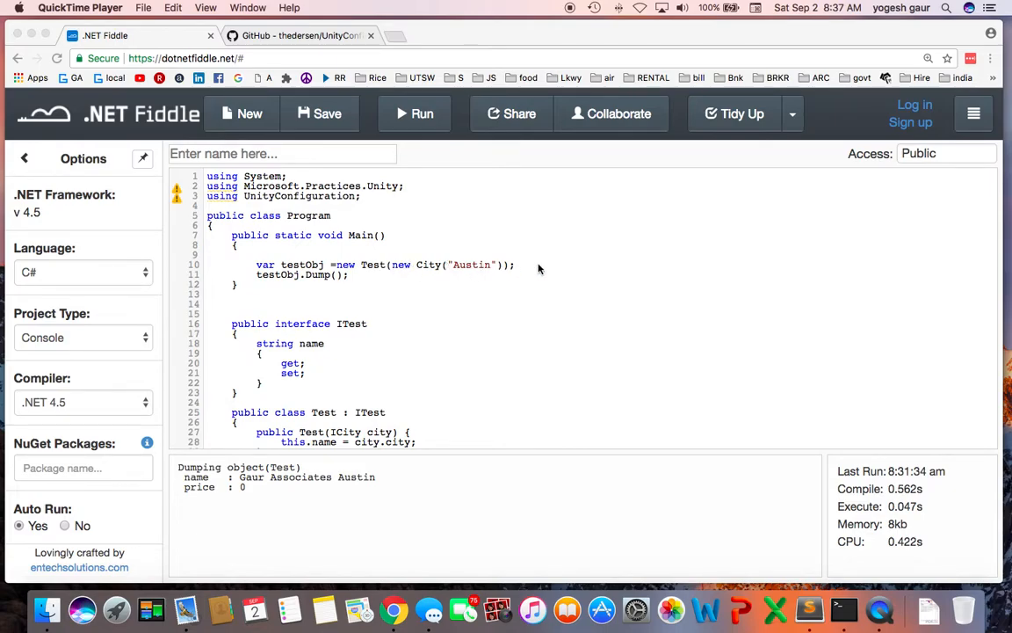
mouse_move(534, 267)
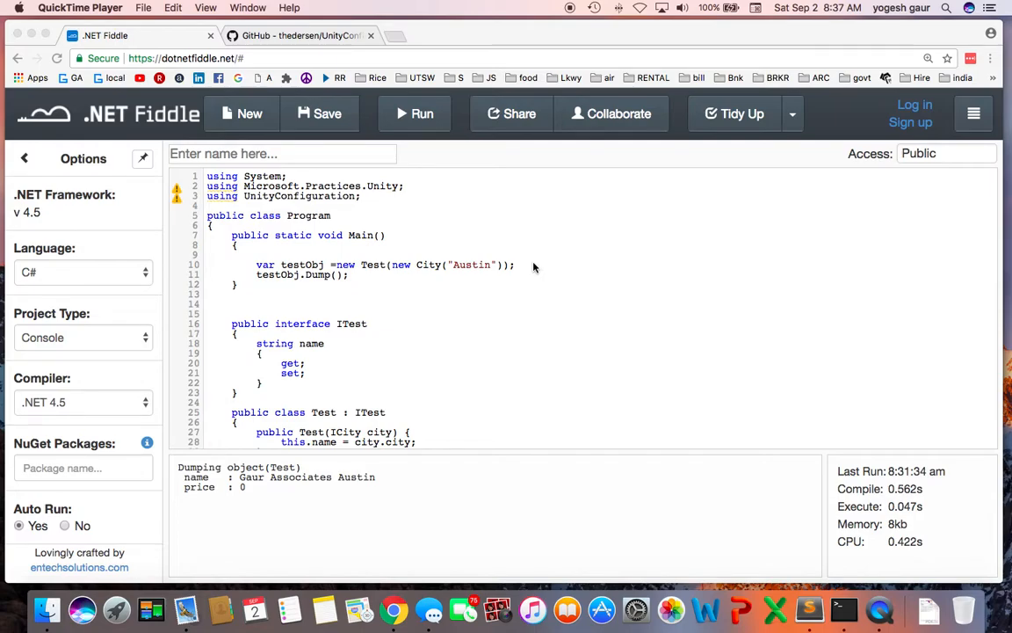
mouse_move(422, 281)
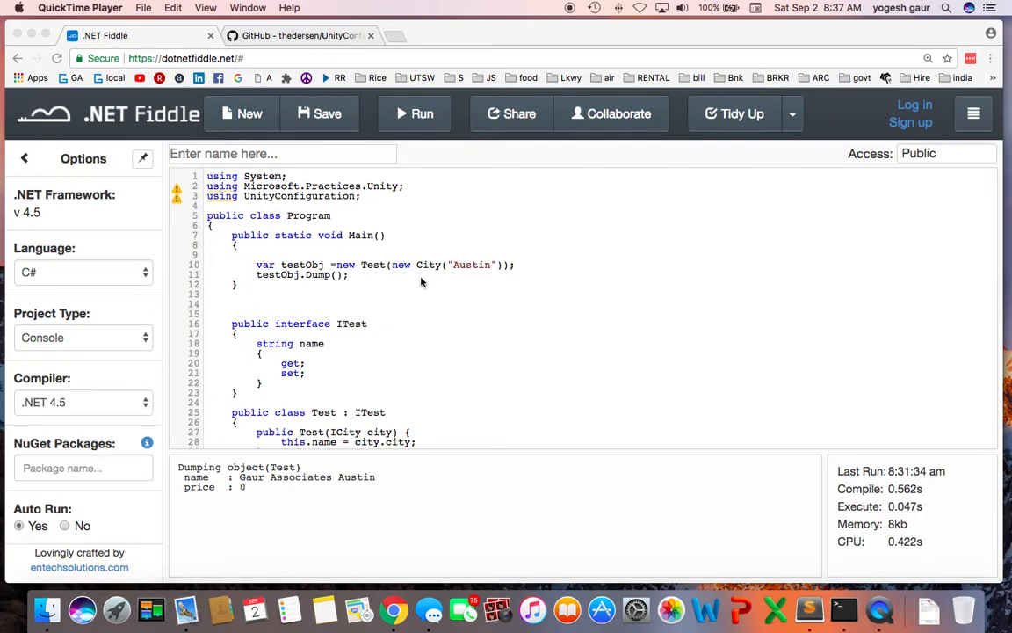
mouse_move(408, 279)
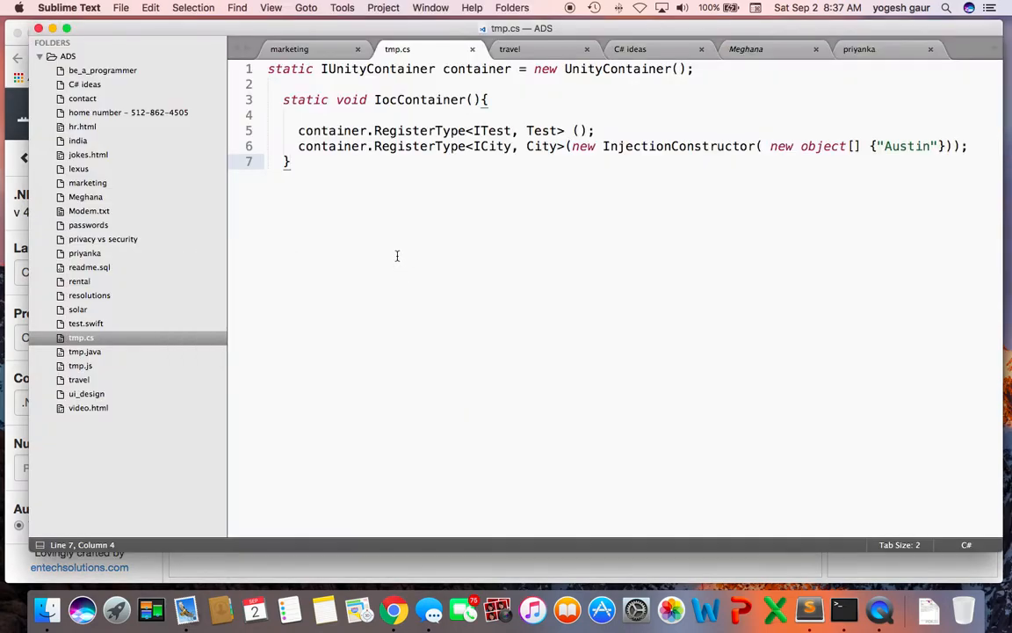
key("cmd+a")
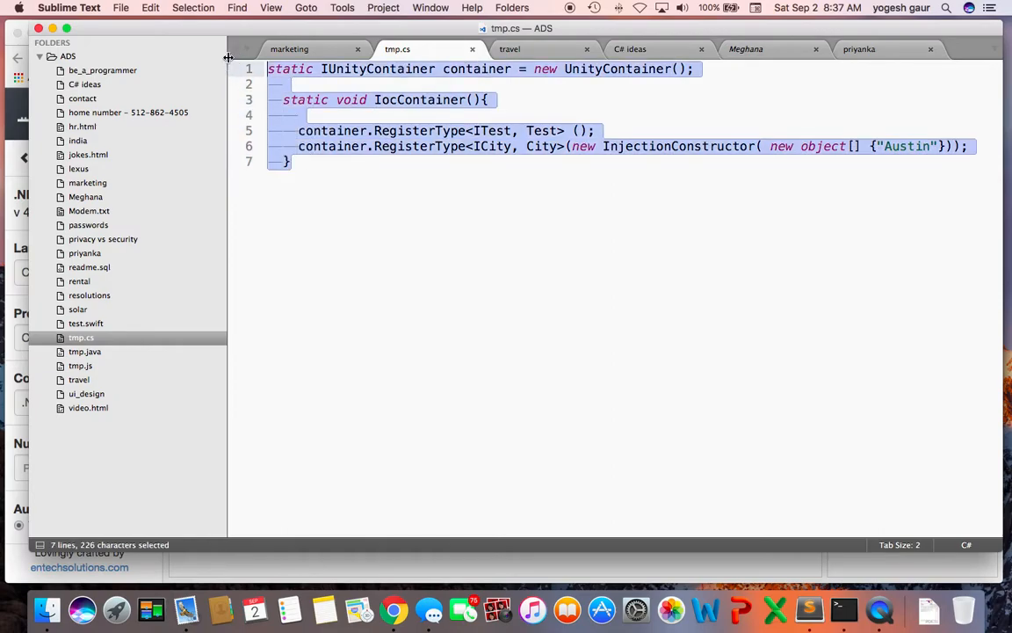
key("cmd+c")
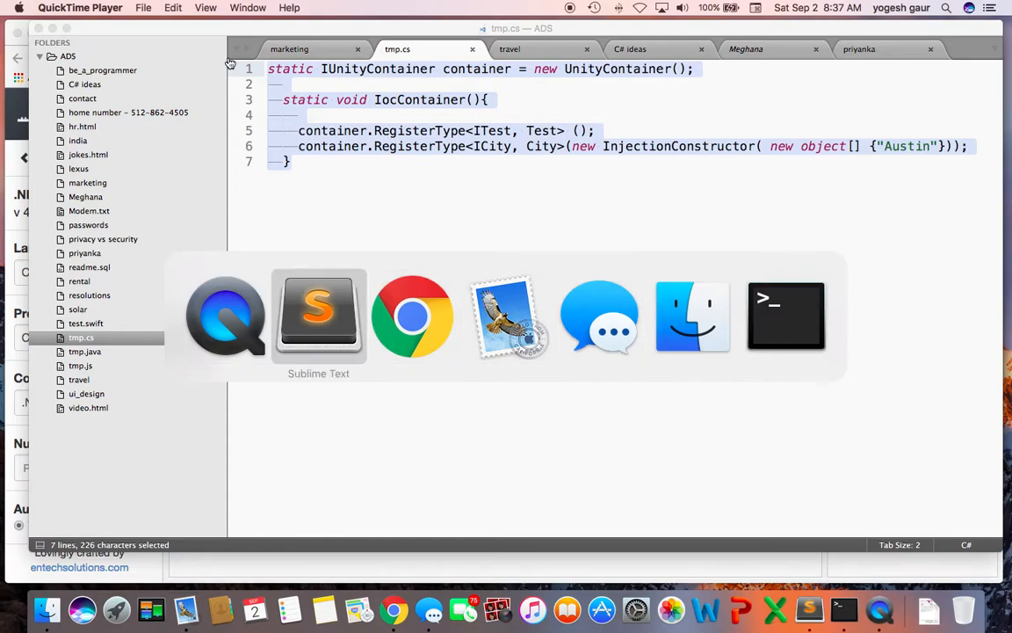
left_click(411, 316)
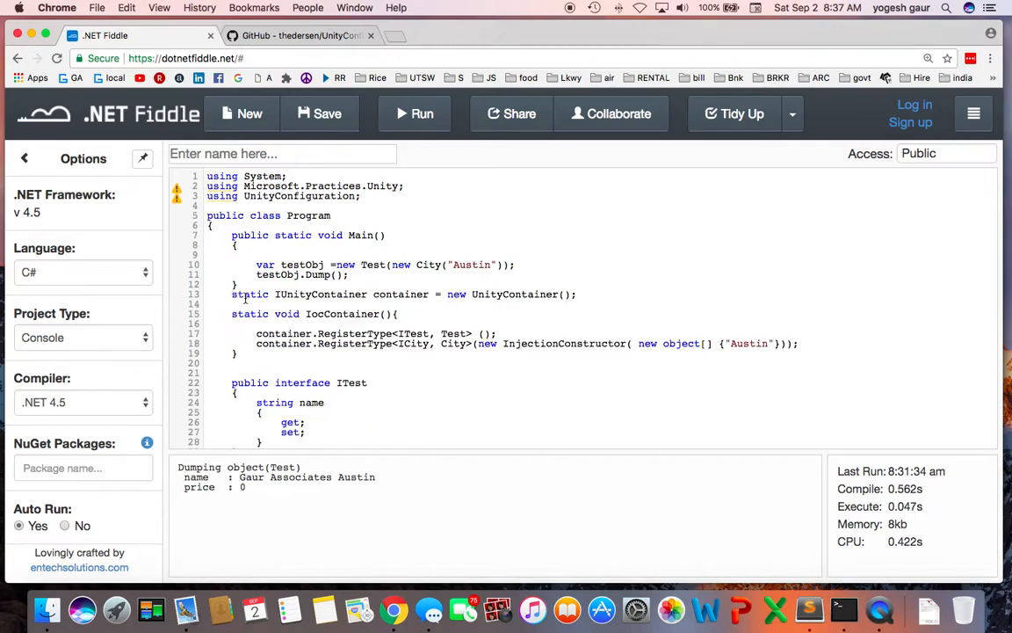
Add an IocContainer() call at the start of Main.
left_click(415, 113)
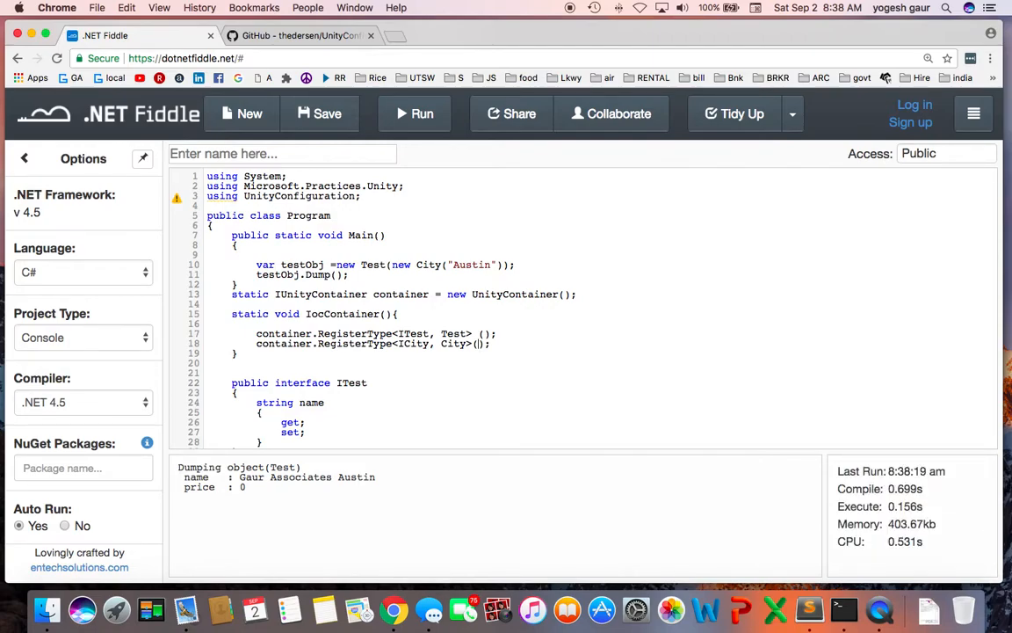
mouse_move(506, 369)
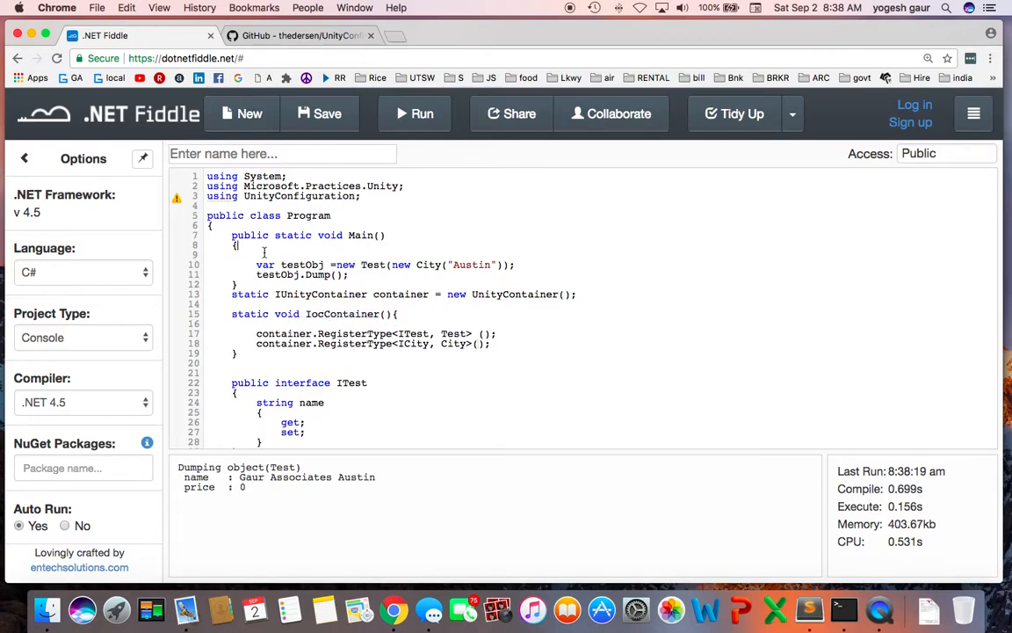
type("IocContainer();")
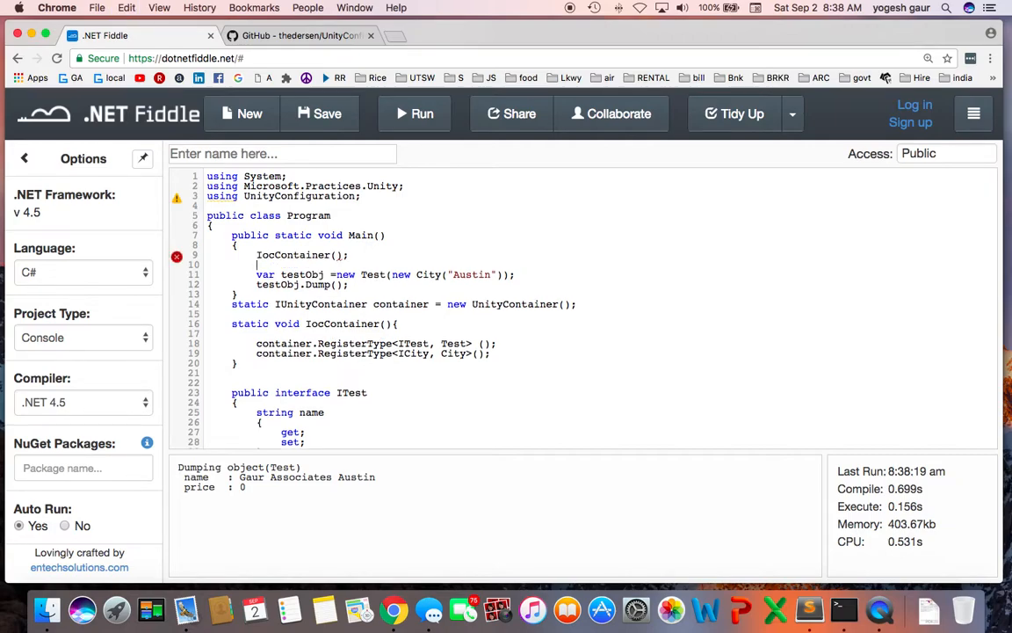
Assign testObj from container.Resolve<ITest>() and run the snippet.
left_click(413, 113)
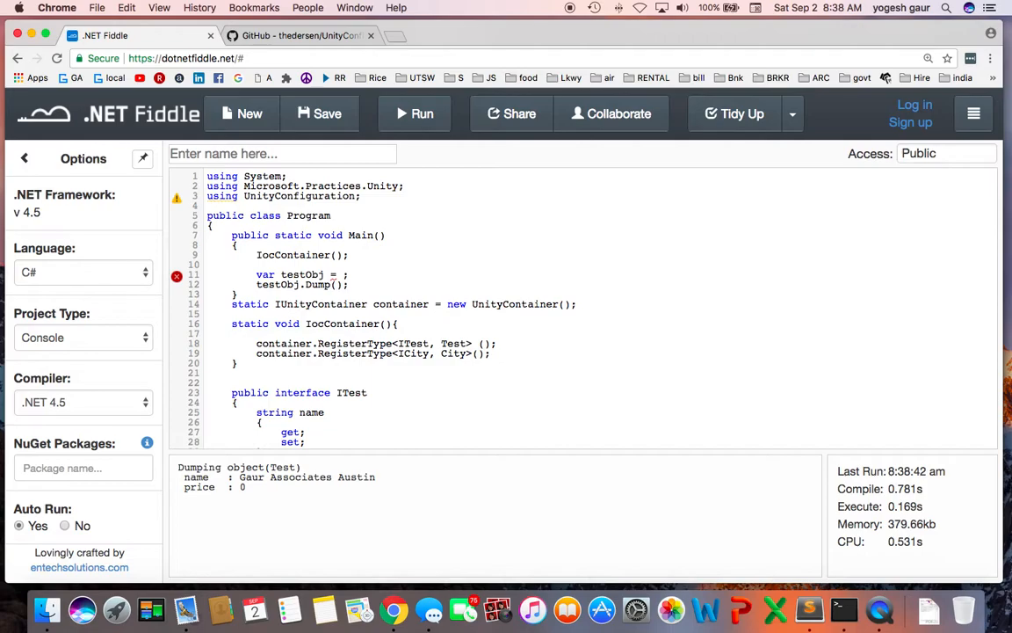
type("co")
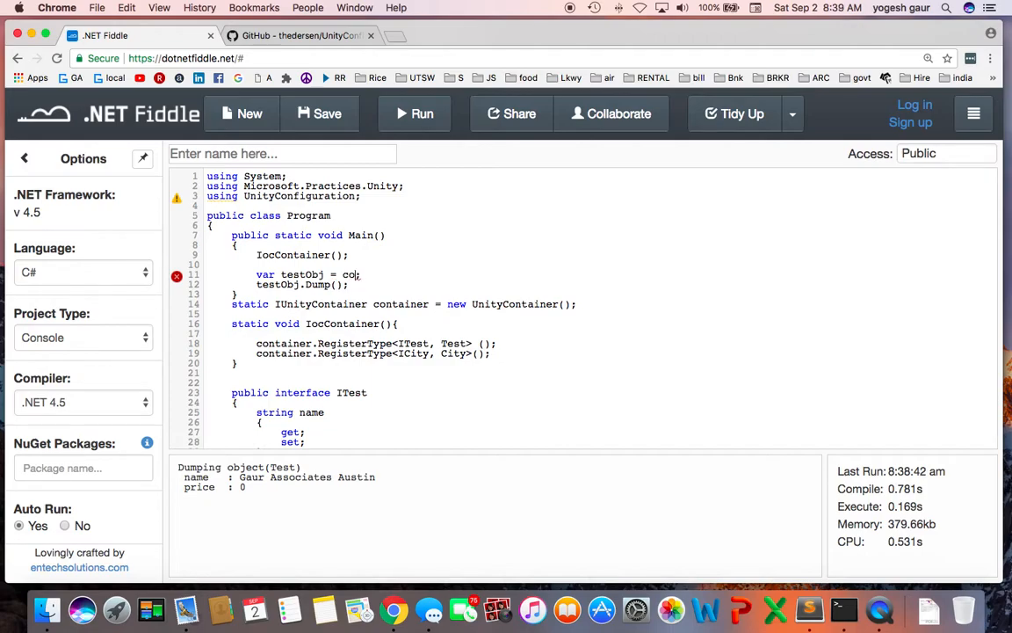
type("container.")
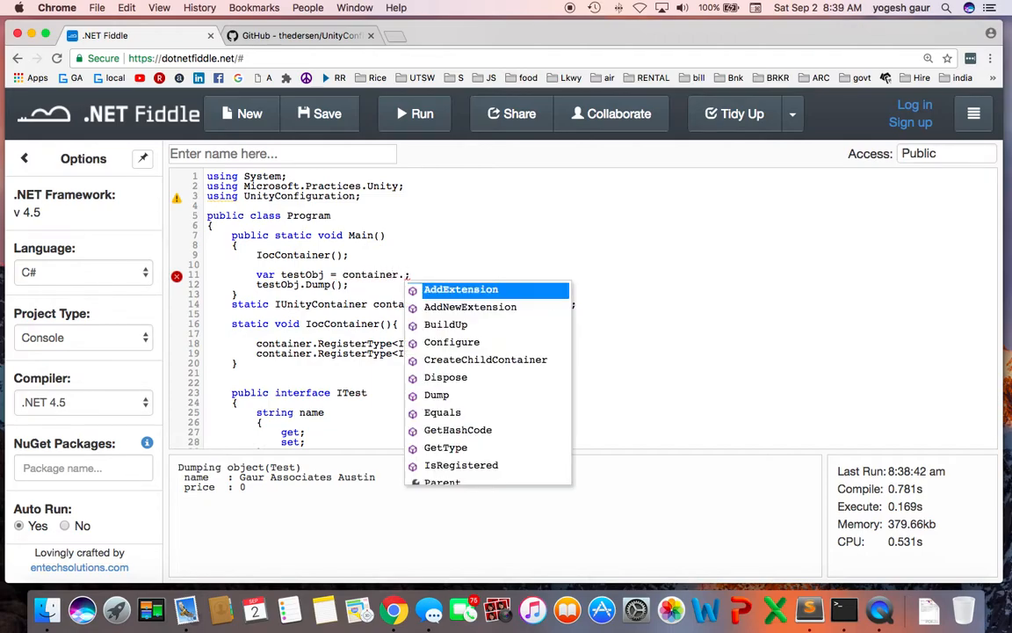
type("Re")
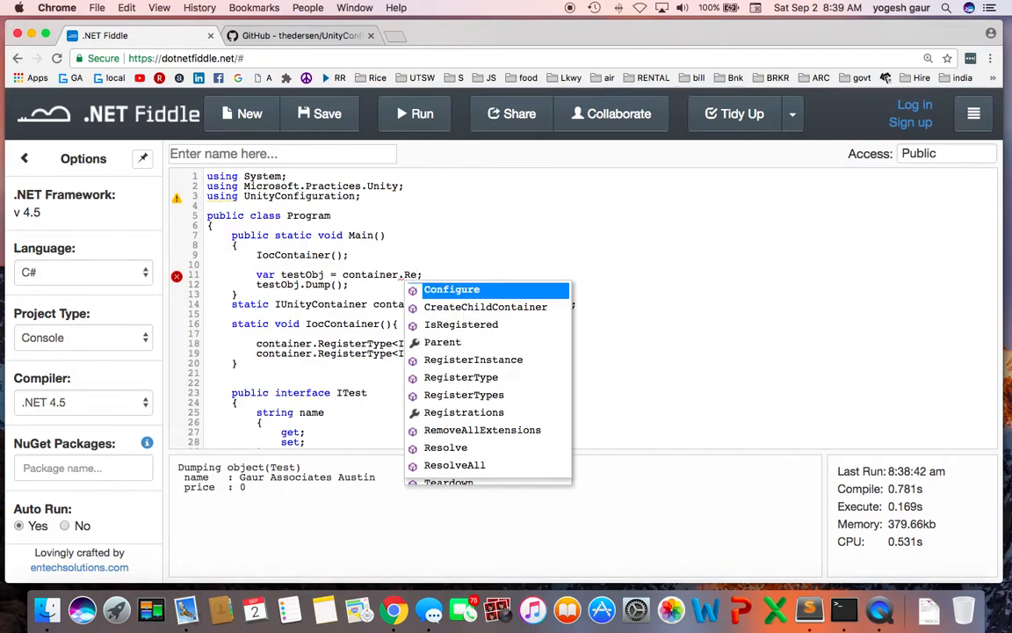
left_click(446, 448)
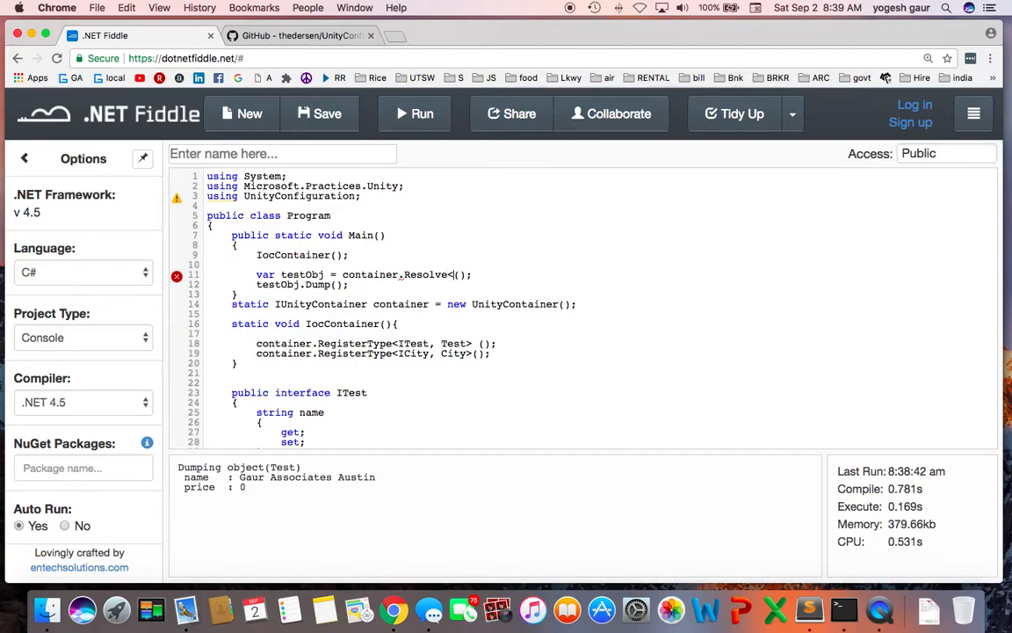
type("It")
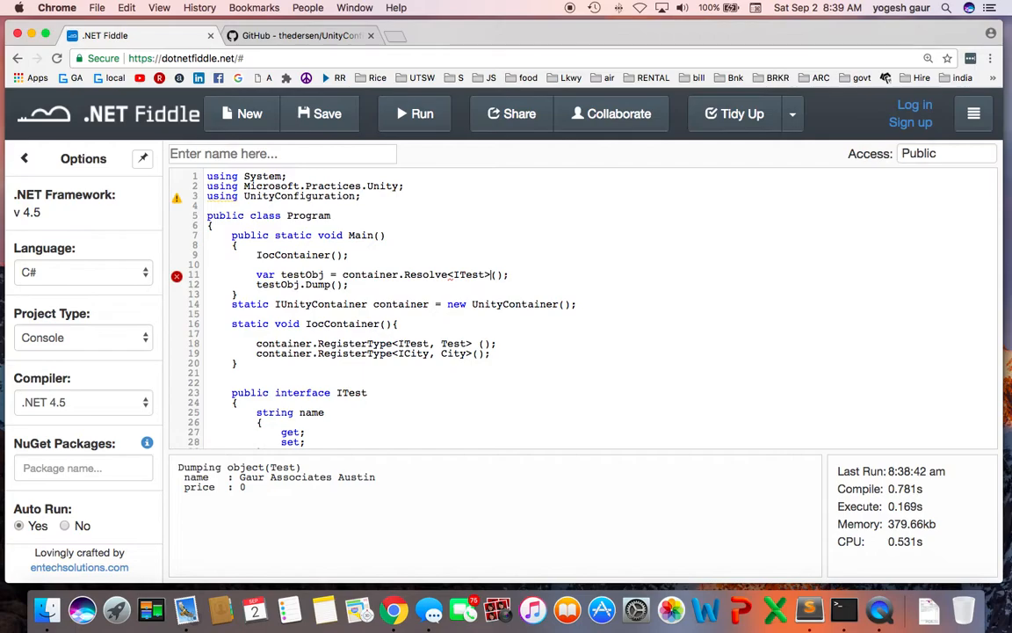
left_click(413, 112)
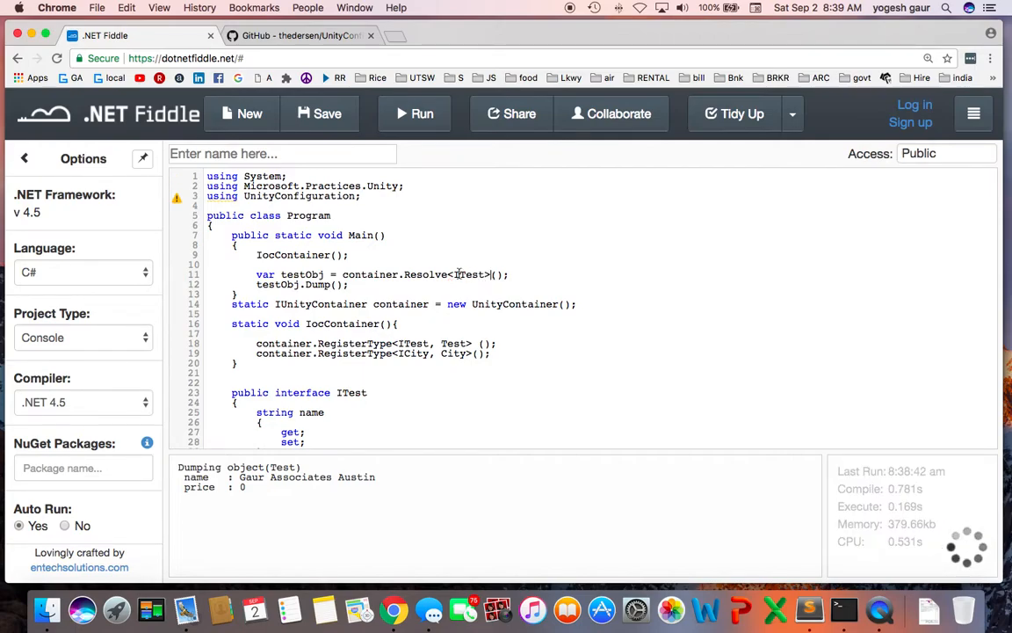
Read the String-cannot-be-constructed resolution error, then return to tmp.cs in Sublime Text.
left_click(414, 113)
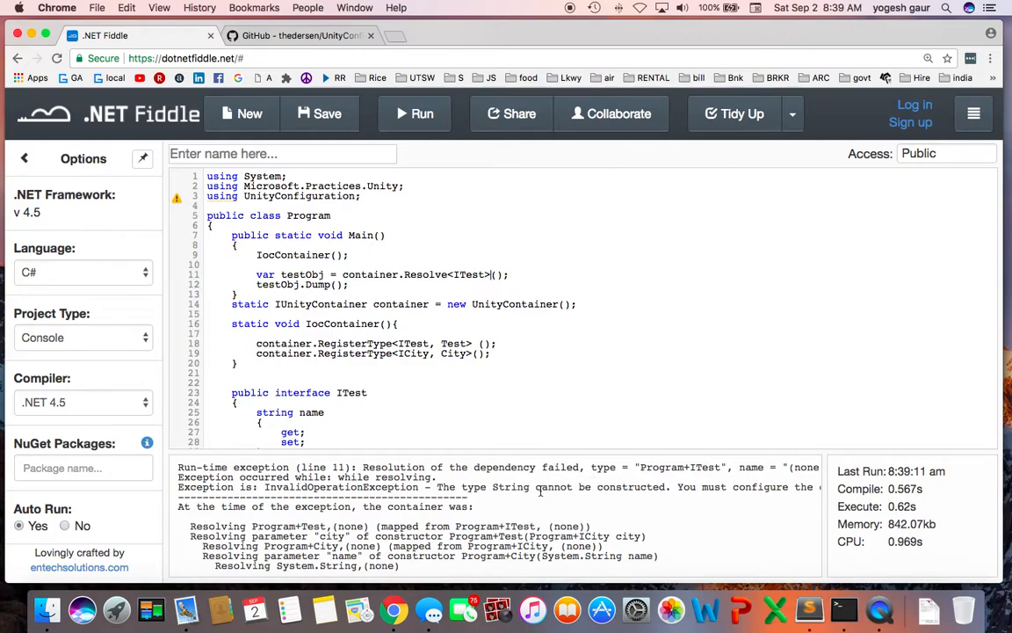
mouse_move(661, 494)
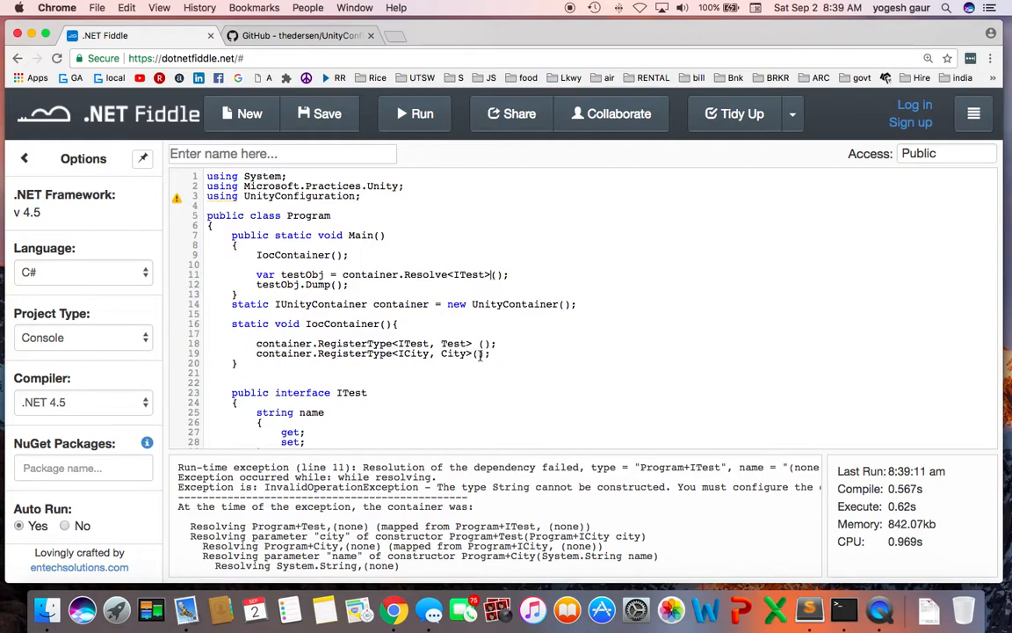
mouse_move(619, 363)
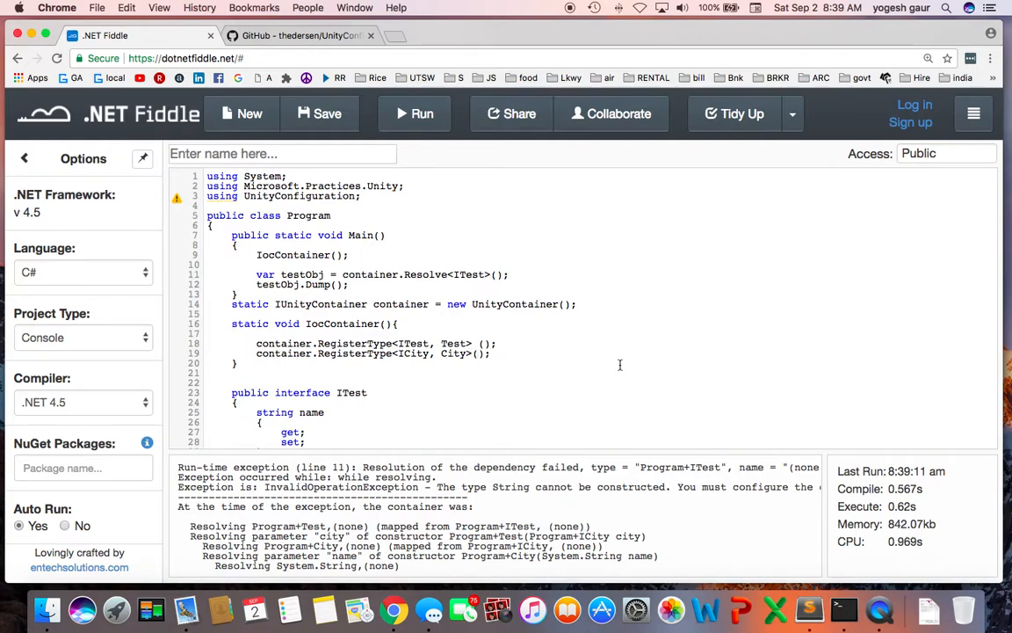
key("Cmd+Tab")
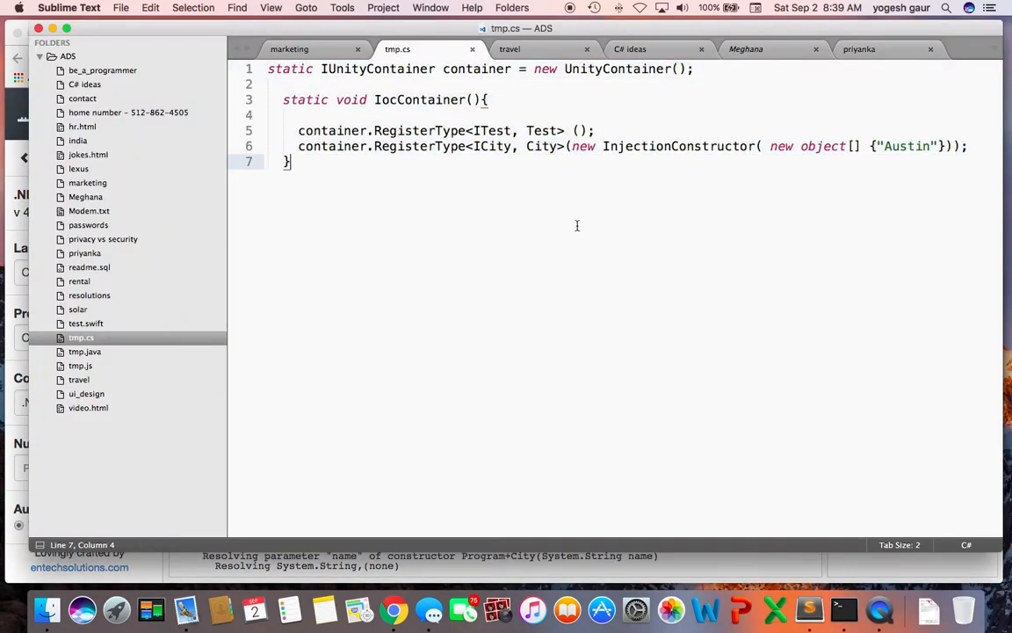
Select the RegisterType<ICity, City> line with InjectionConstructor("Austin").
left_click_drag(573, 146, 949, 146)
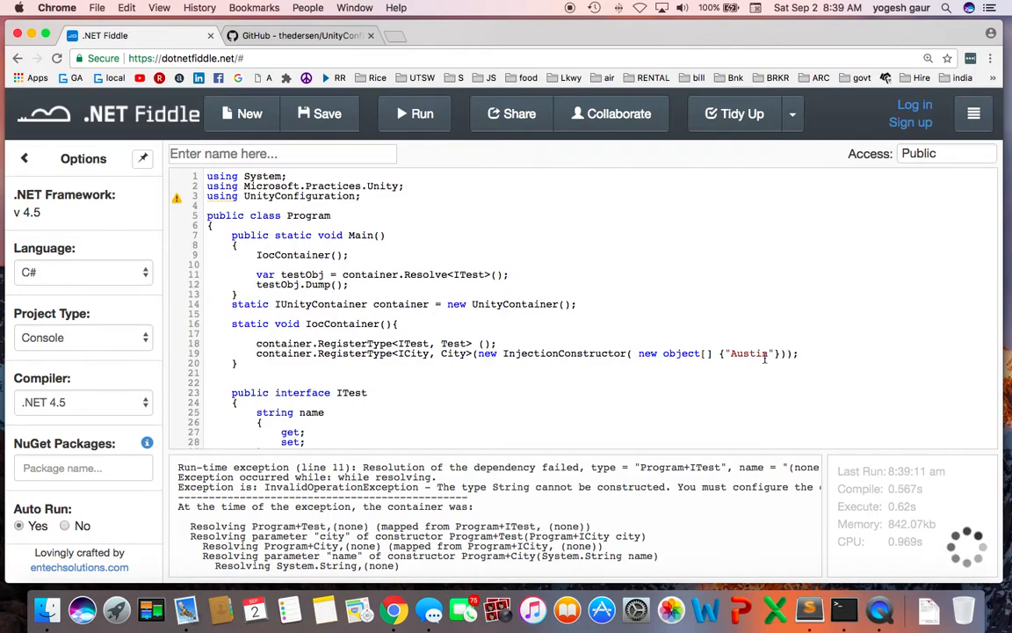
Rerun so Test dumps "Gaur Associates Austin", then switch to the UnityConfiguration GitHub page.
left_click(415, 112)
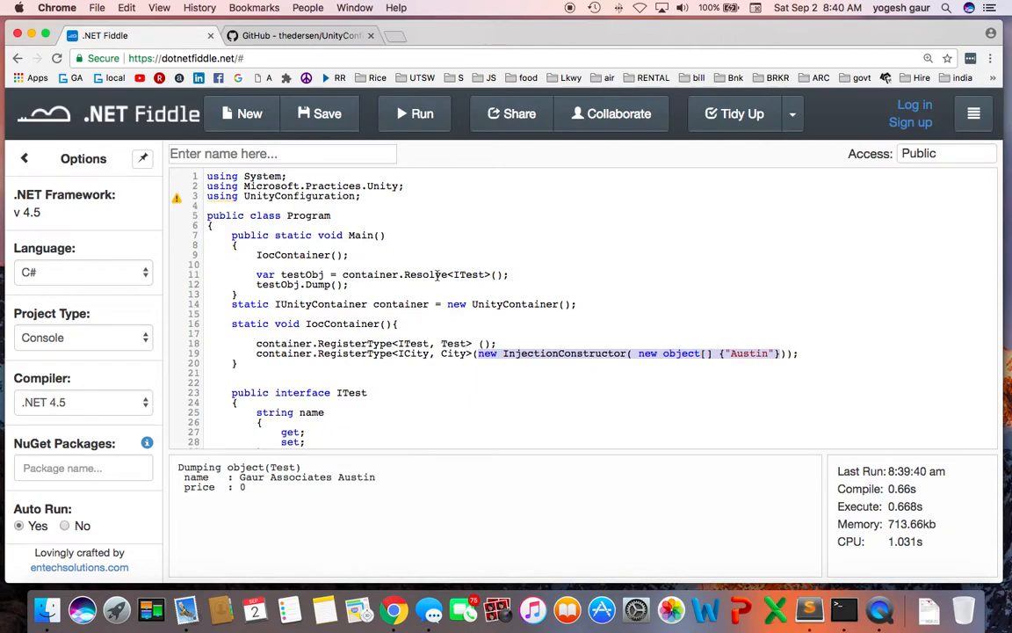
double_click(467, 274)
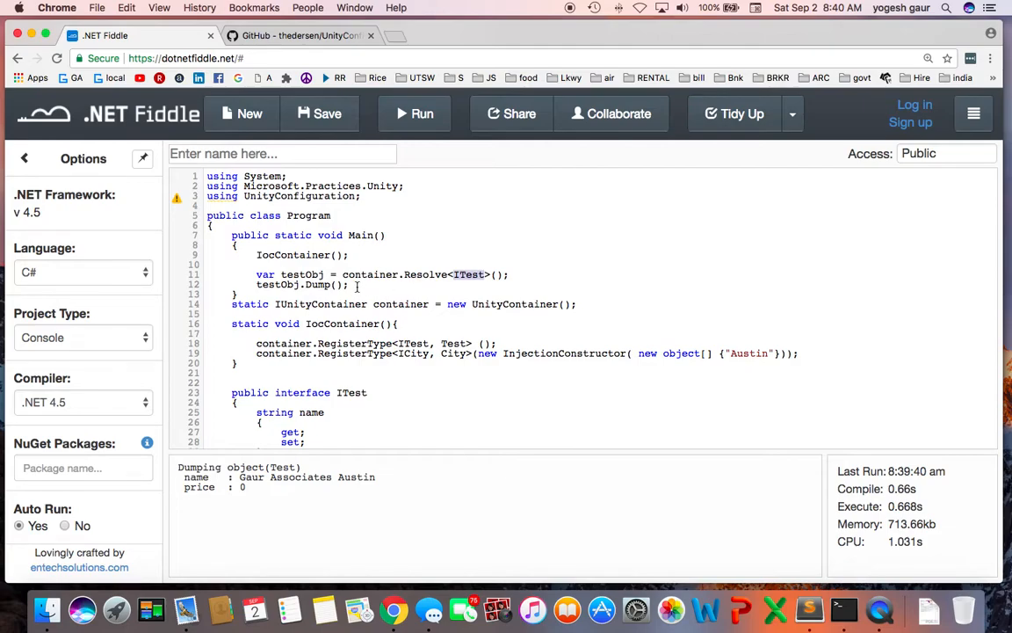
left_click(299, 35)
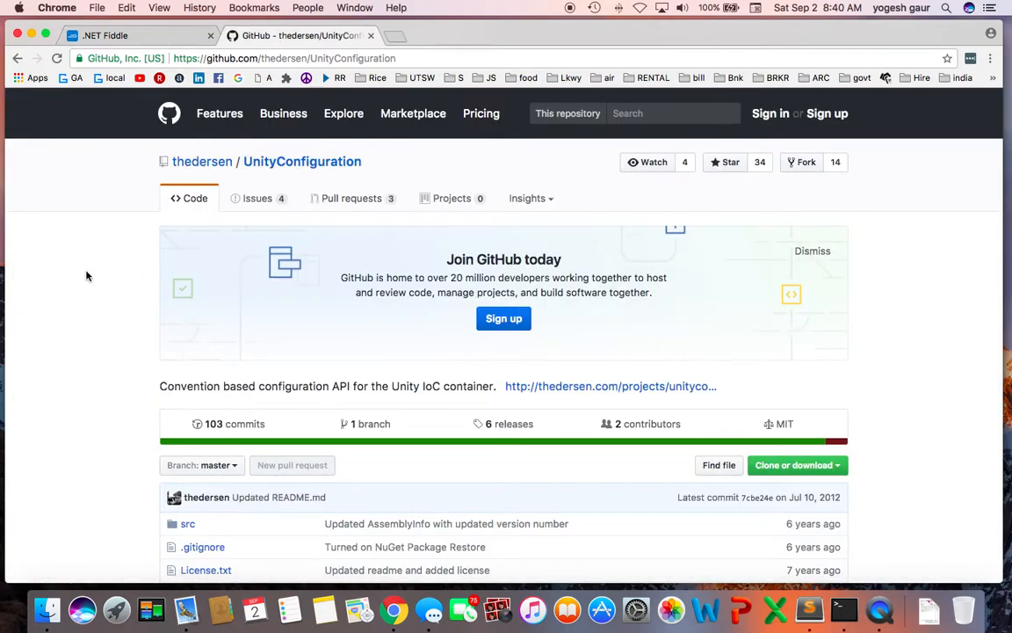
mouse_move(352, 172)
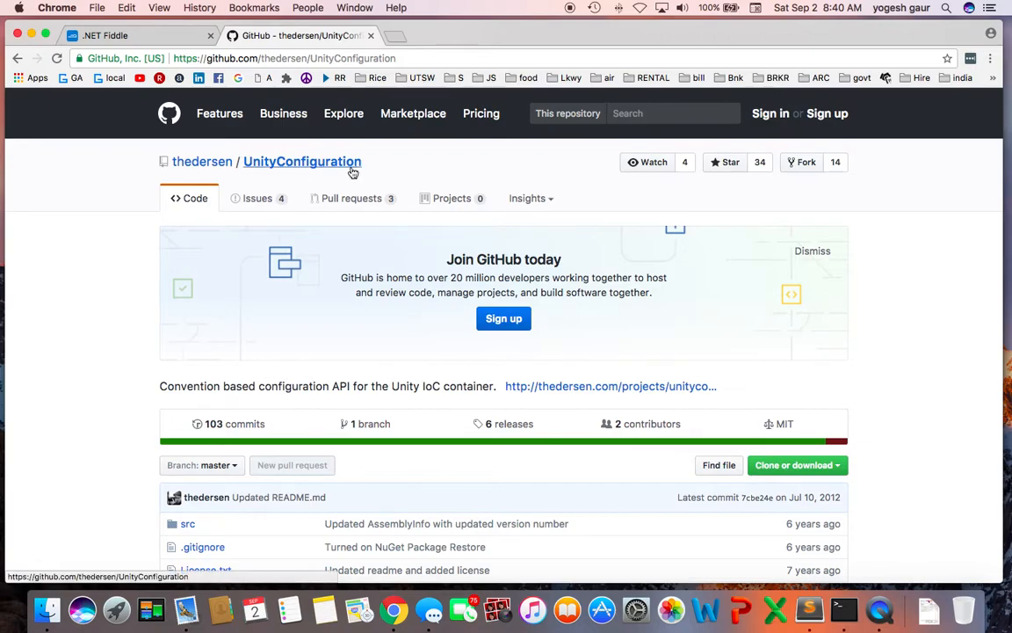
scroll("down", 3)
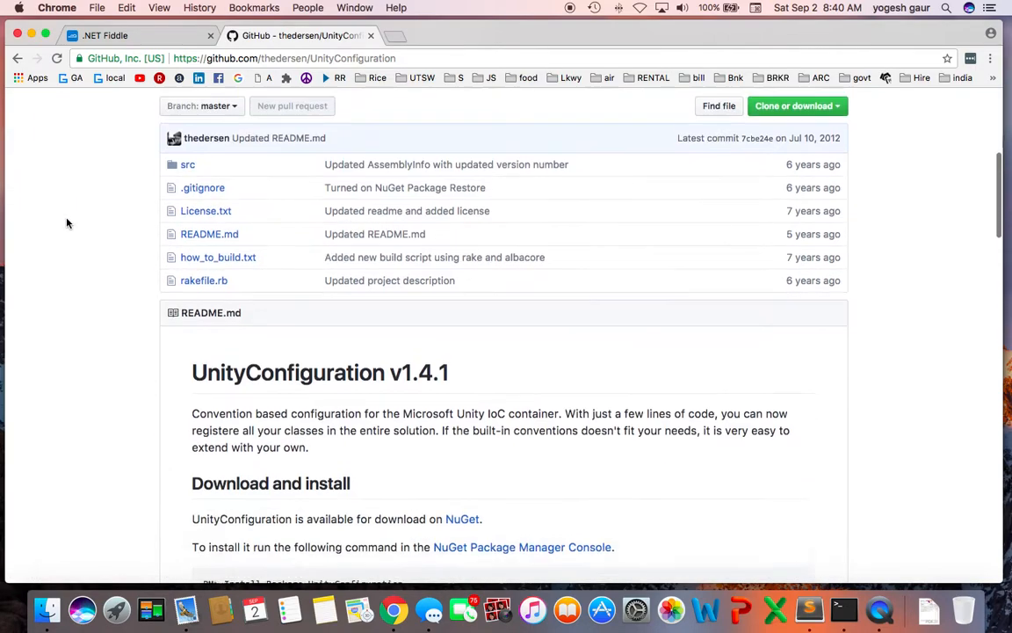
scroll("down", 3)
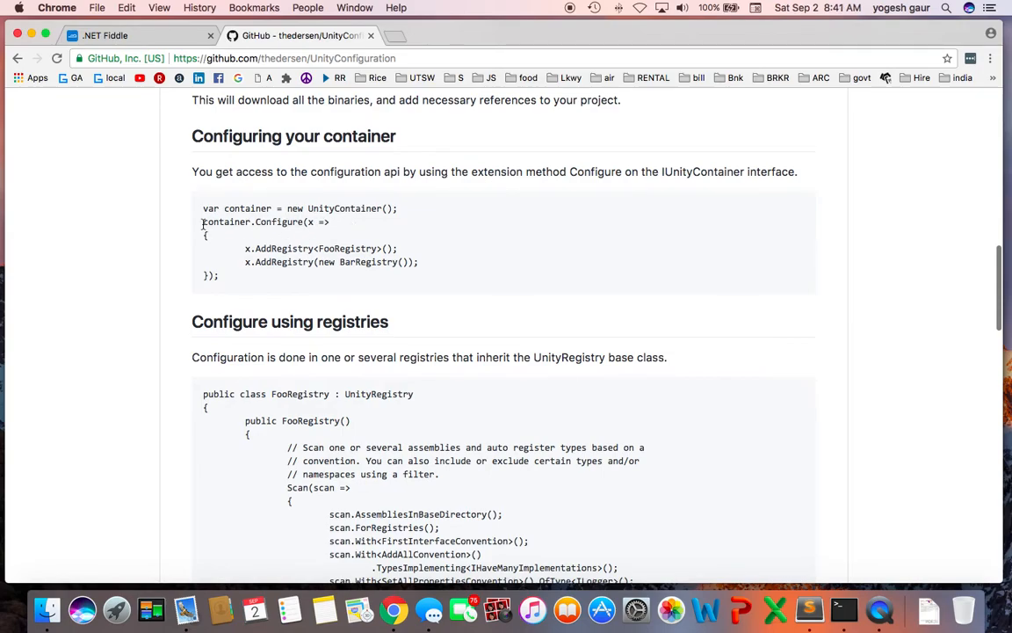
scroll("down", 3)
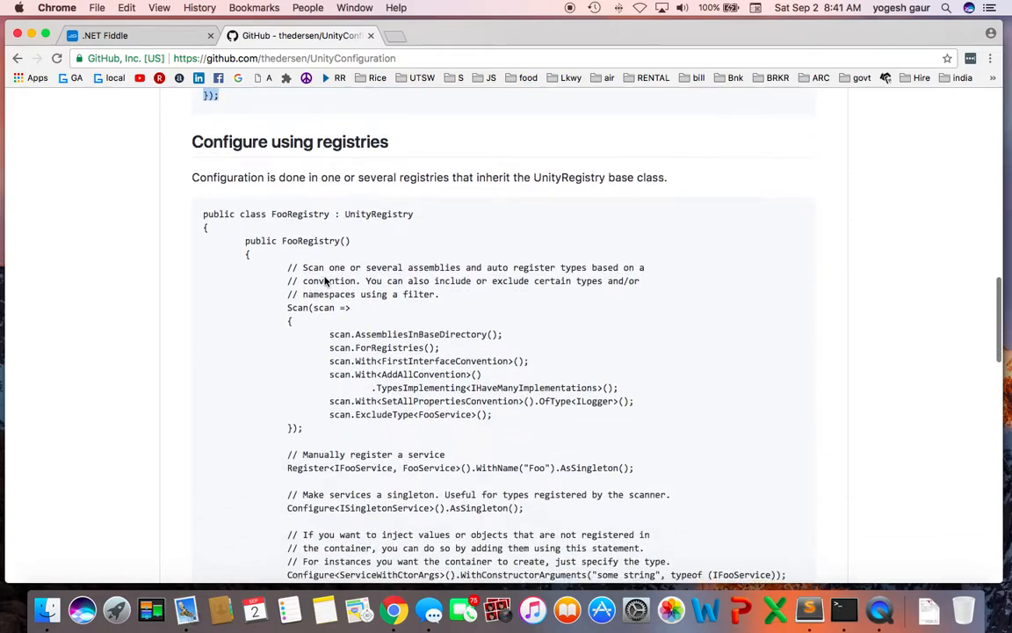
scroll("down", 3)
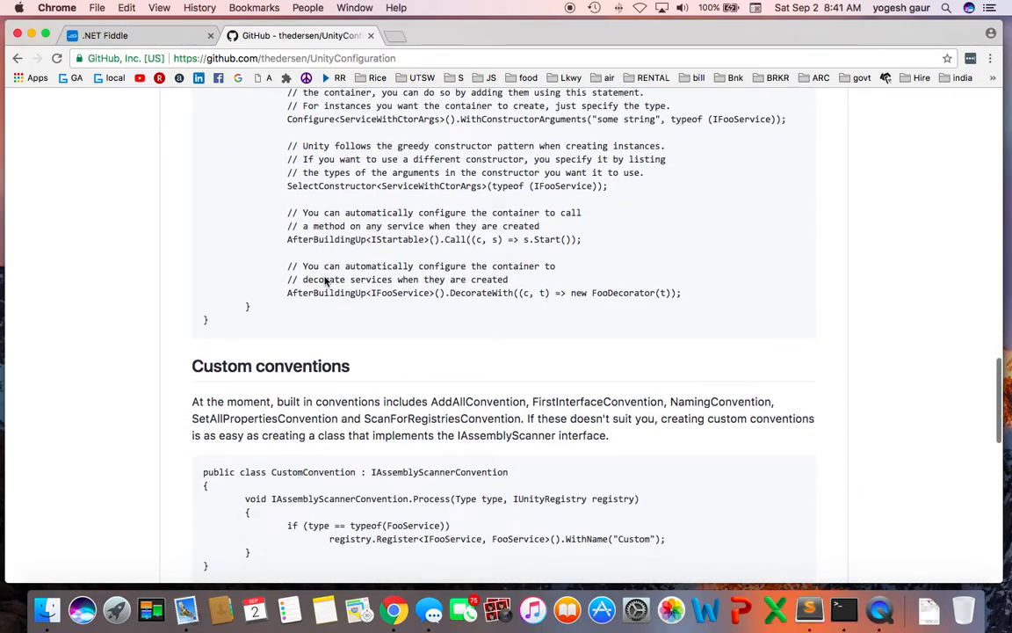
scroll("down", 3)
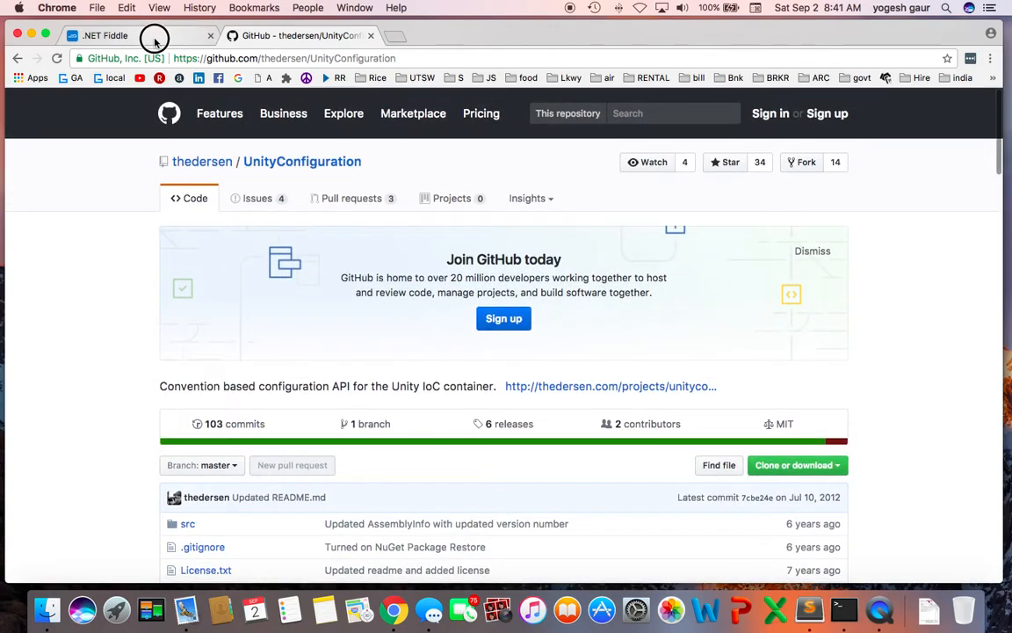
left_click(123, 35)
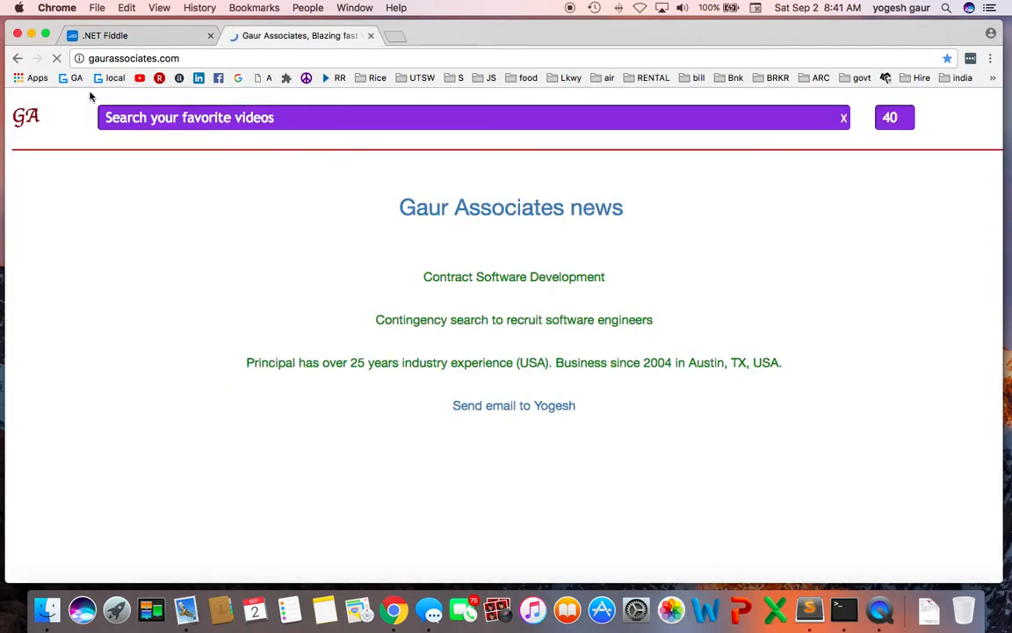
Search the Gaur Associates videos for "c# unity".
type("c")
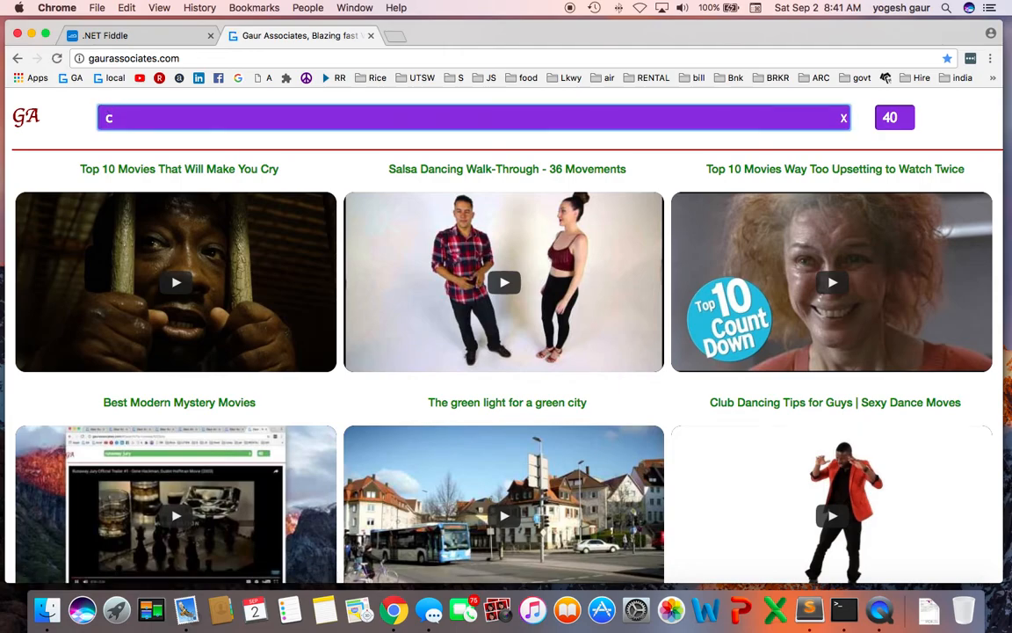
type("# unity")
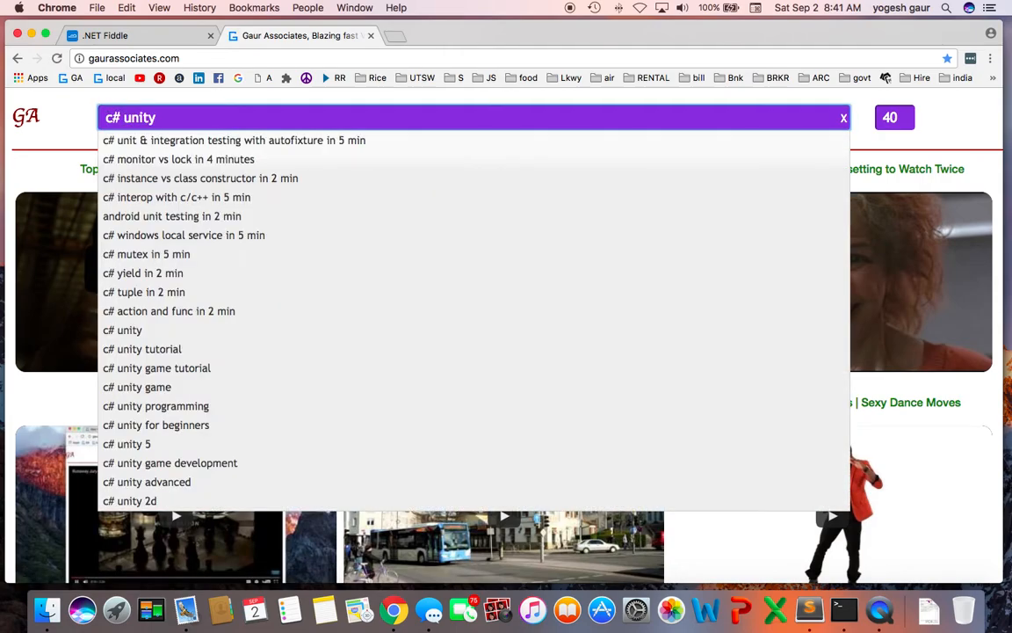
mouse_move(573, 12)
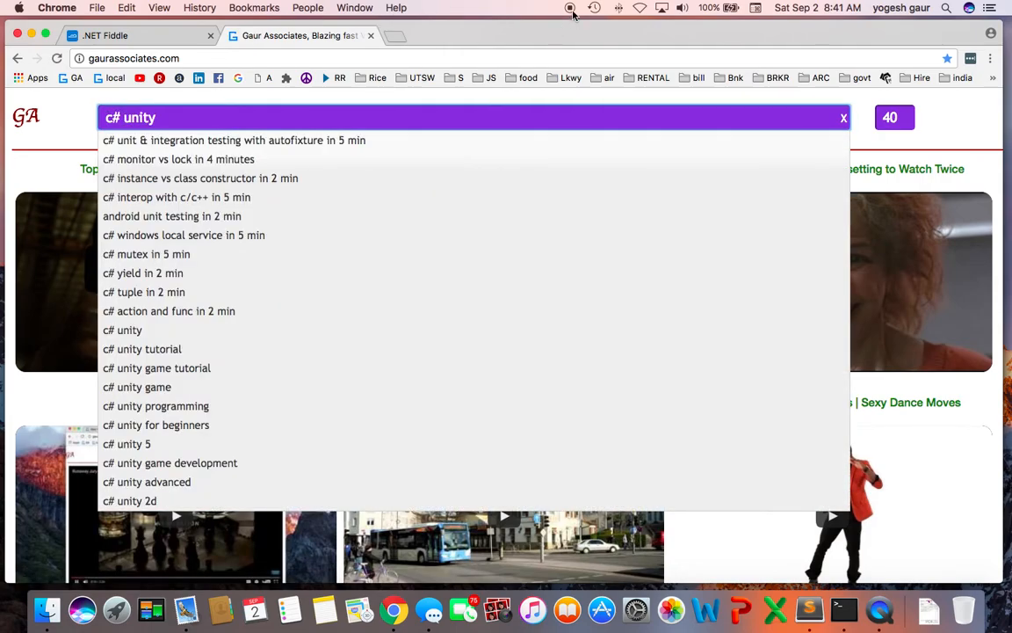